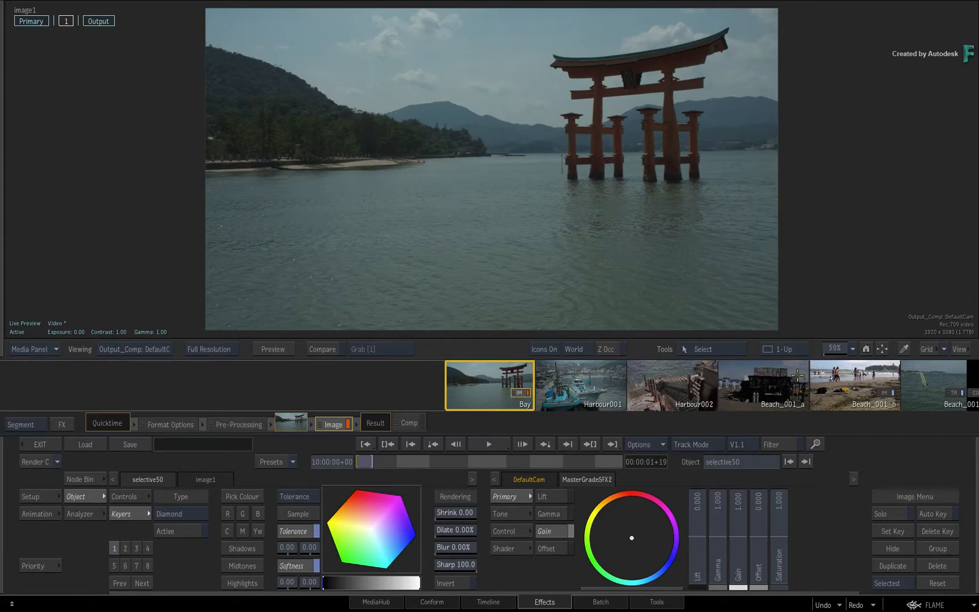
# Step: Load the Beach_001_b shot into the Image effect editor from the media strip
pyautogui.click(489, 385)
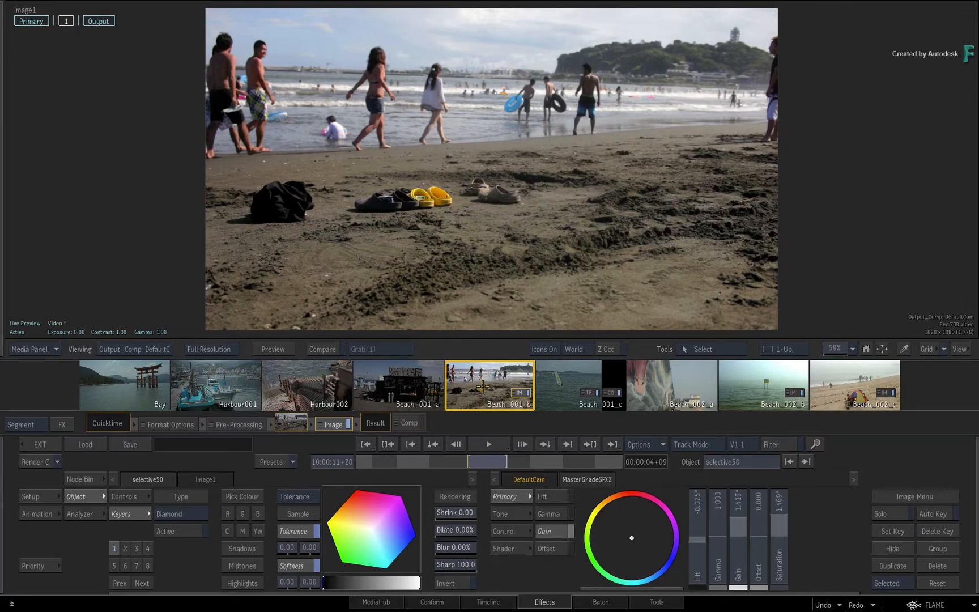
pyautogui.moveTo(513, 602)
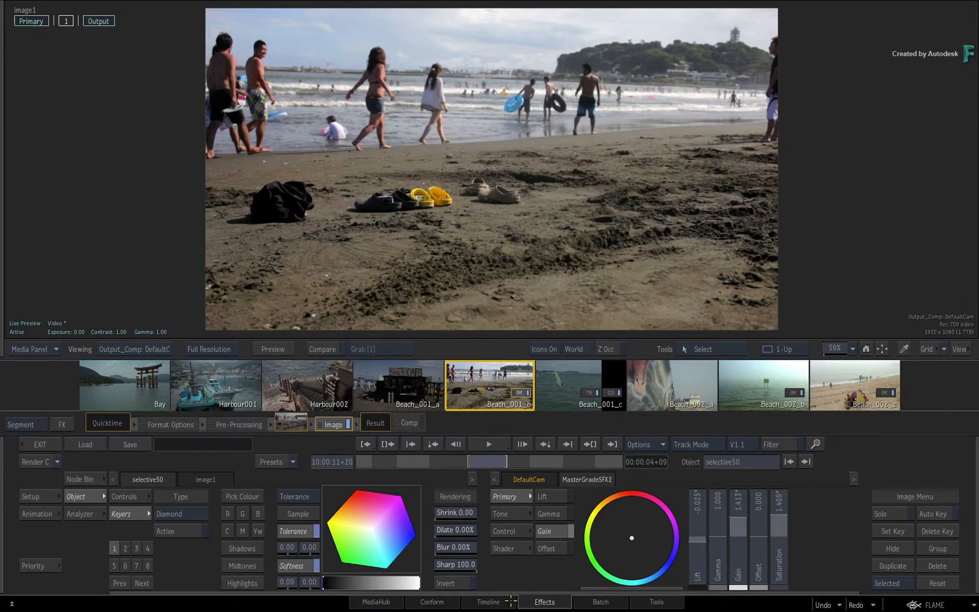
# Step: Switch to the World Water timeline, scrub past the bike shot, and select Harbour002 on V1.1
pyautogui.click(489, 601)
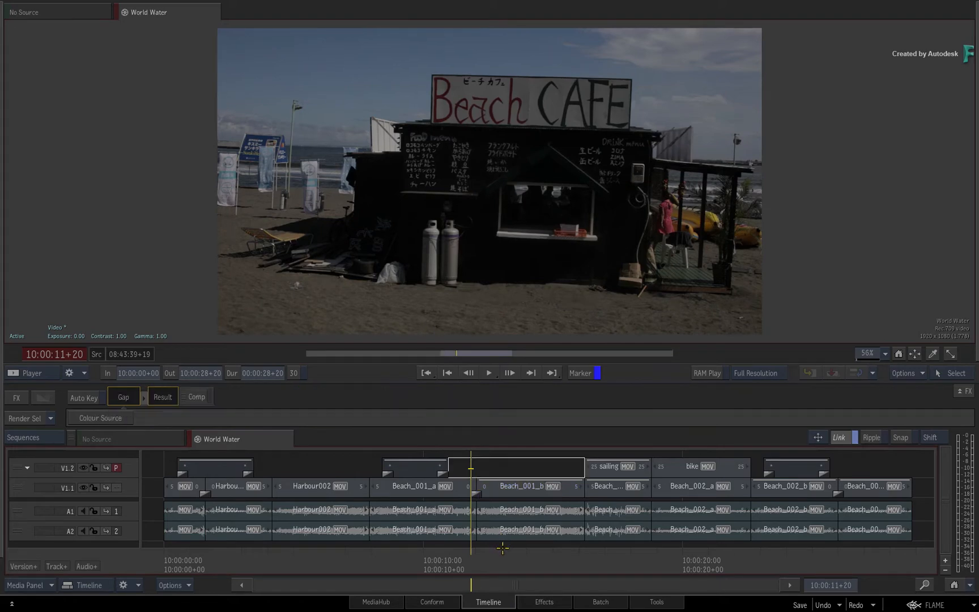
pyautogui.moveTo(504, 555)
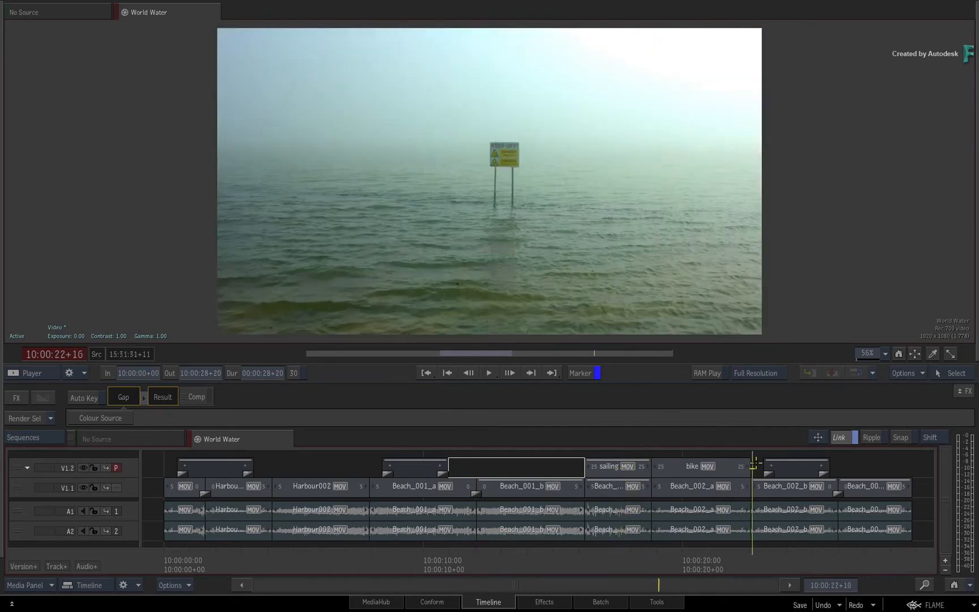
pyautogui.click(666, 466)
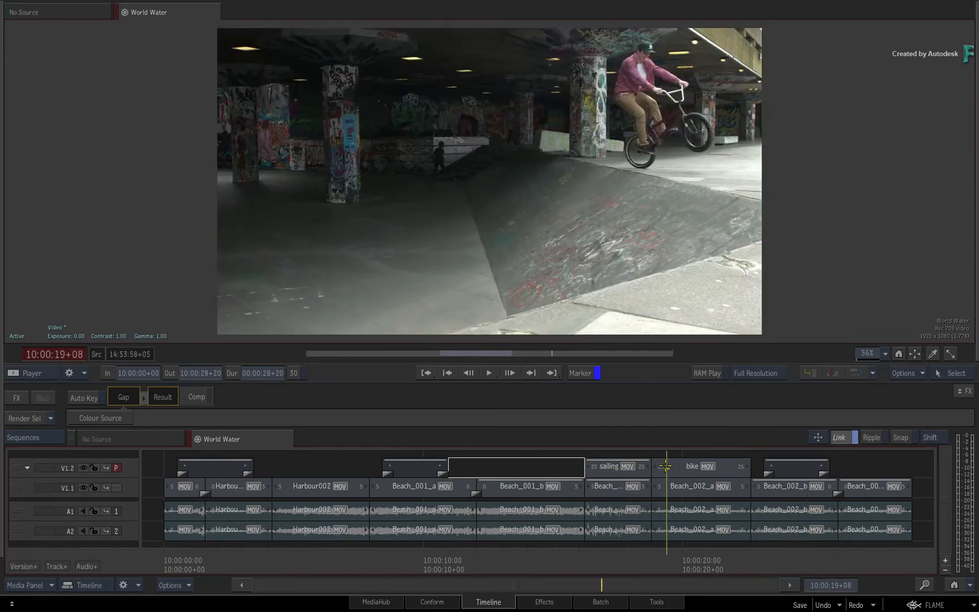
pyautogui.click(293, 481)
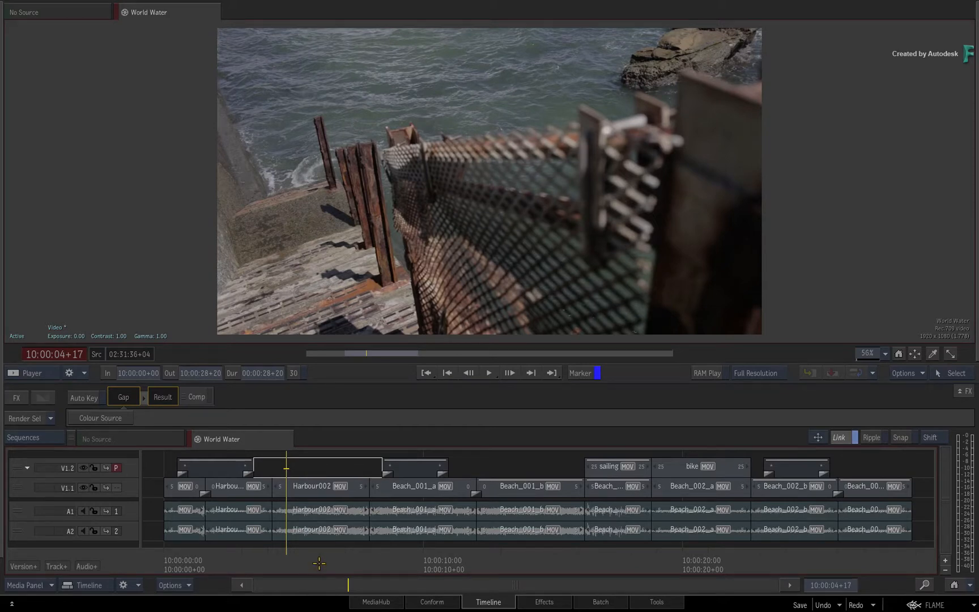
pyautogui.click(318, 486)
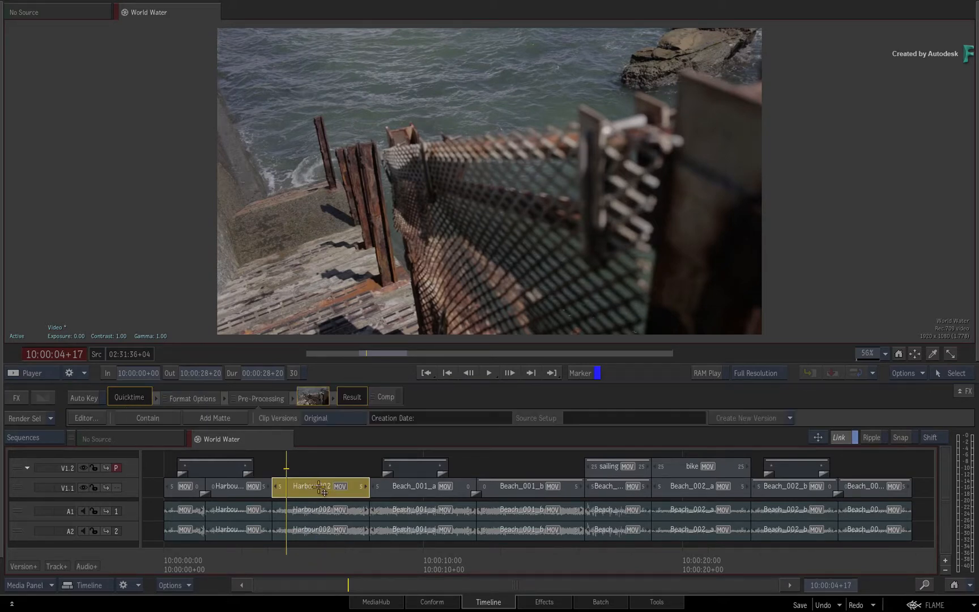
pyautogui.click(544, 601)
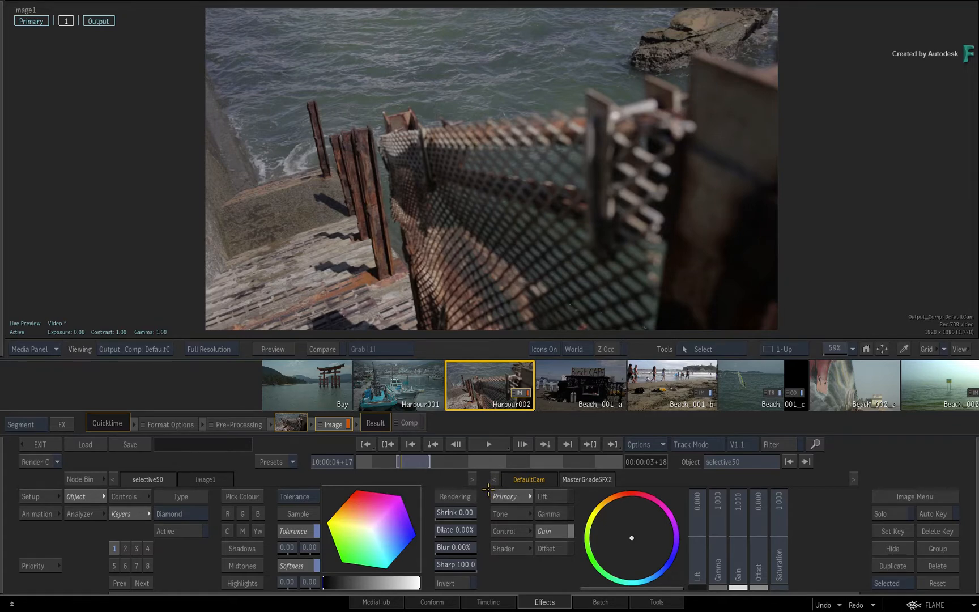
pyautogui.moveTo(645, 476)
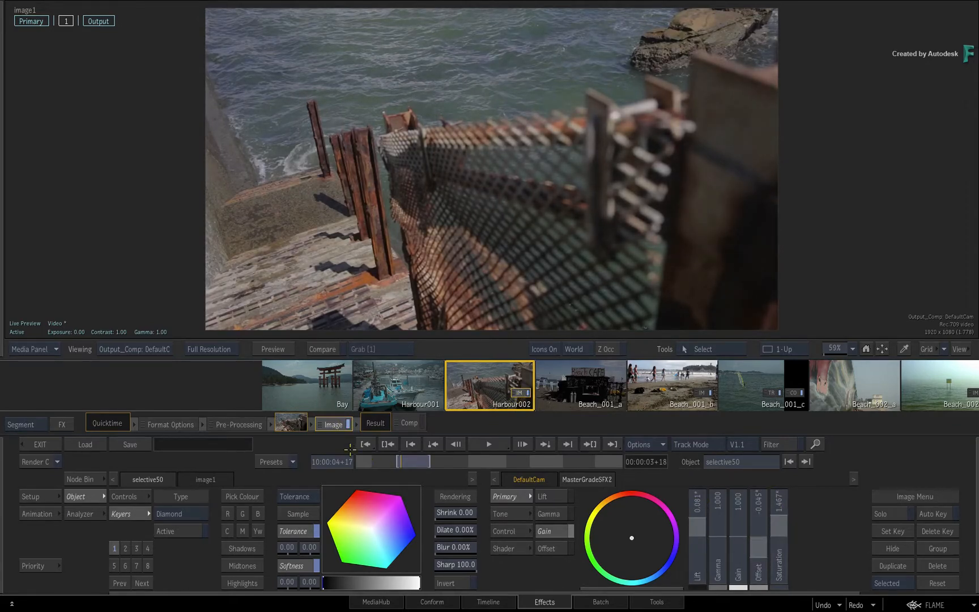
pyautogui.click(488, 601)
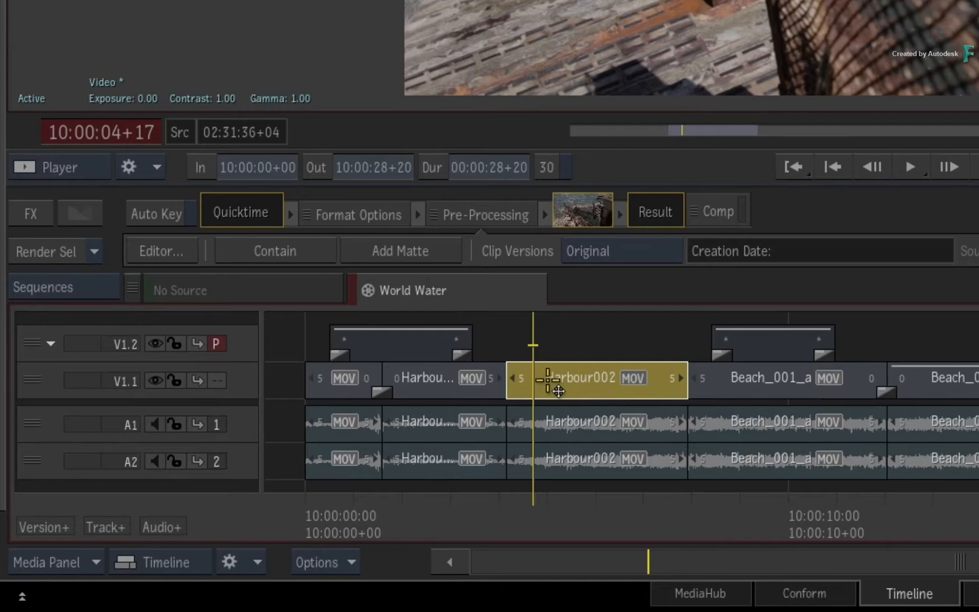
# Step: Add a 2D Transform Timeline FX to the Harbour002 segment's pipeline
pyautogui.press('ctrl+tab')
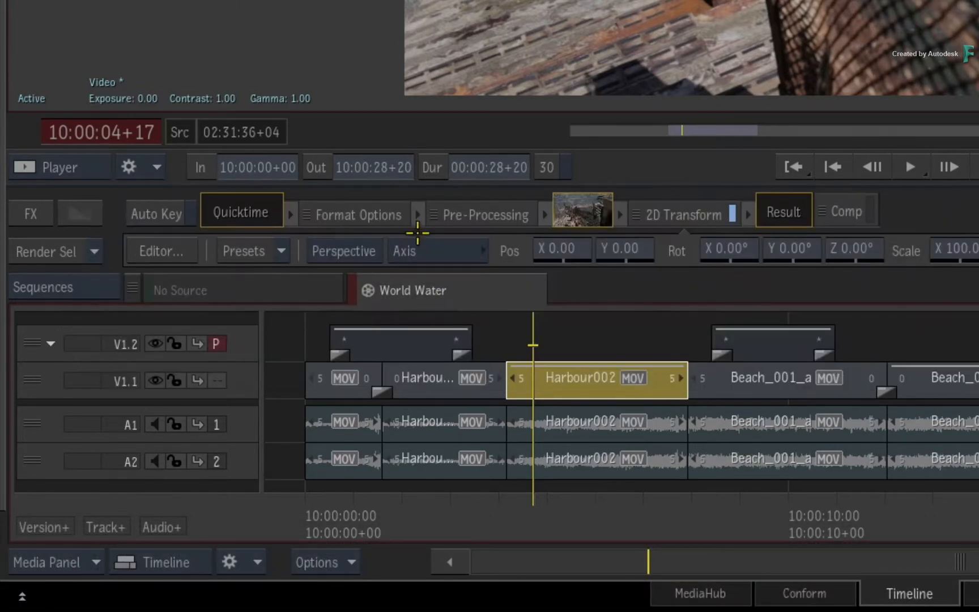
pyautogui.moveTo(615, 330)
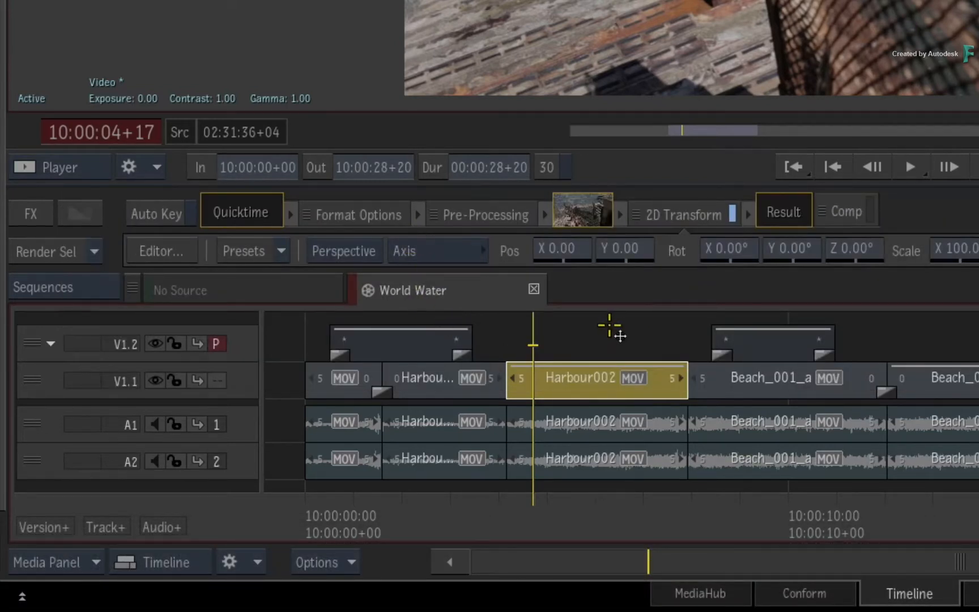
pyautogui.moveTo(615, 319)
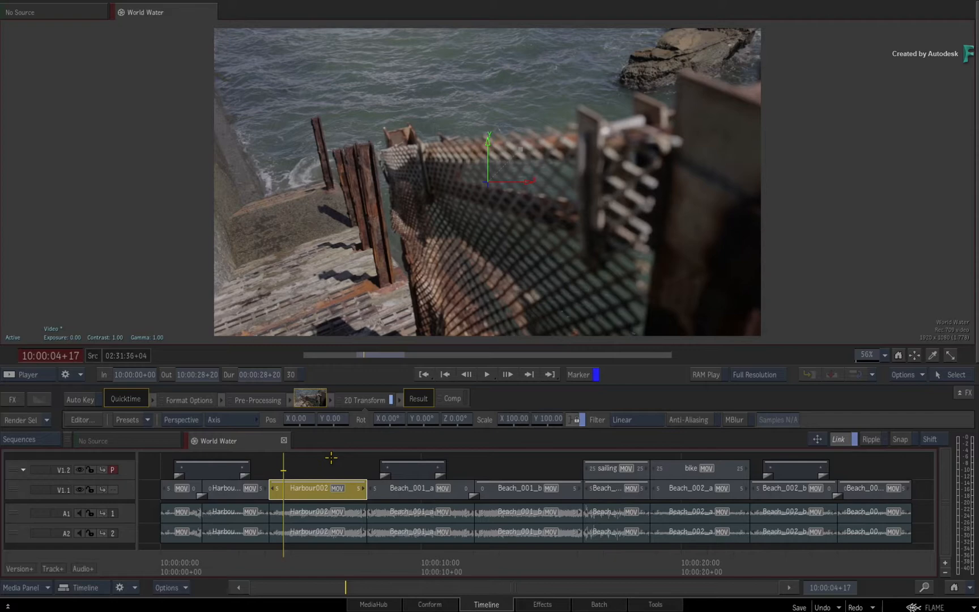
pyautogui.moveTo(460, 439)
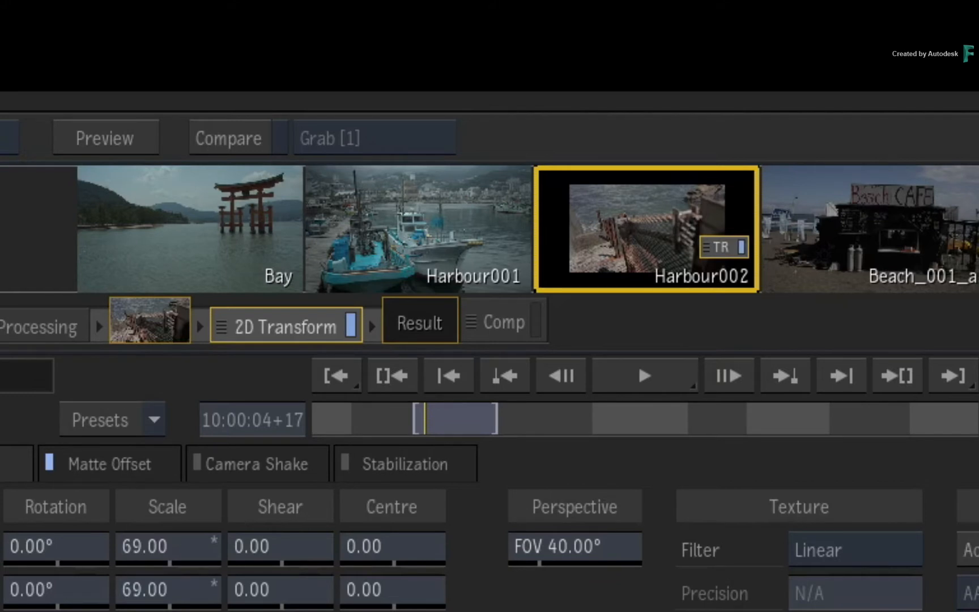
pyautogui.moveTo(350, 324)
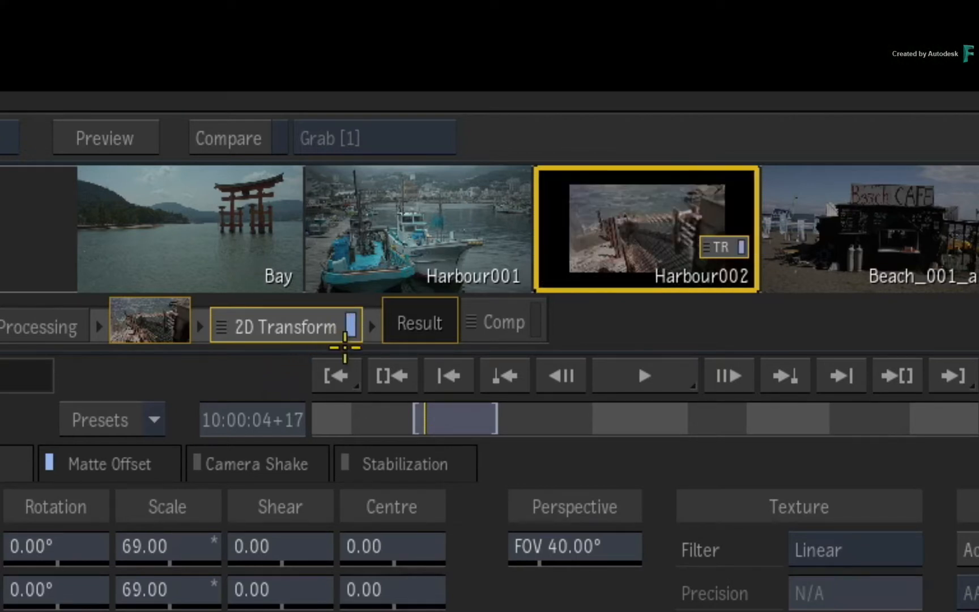
pyautogui.moveTo(259, 382)
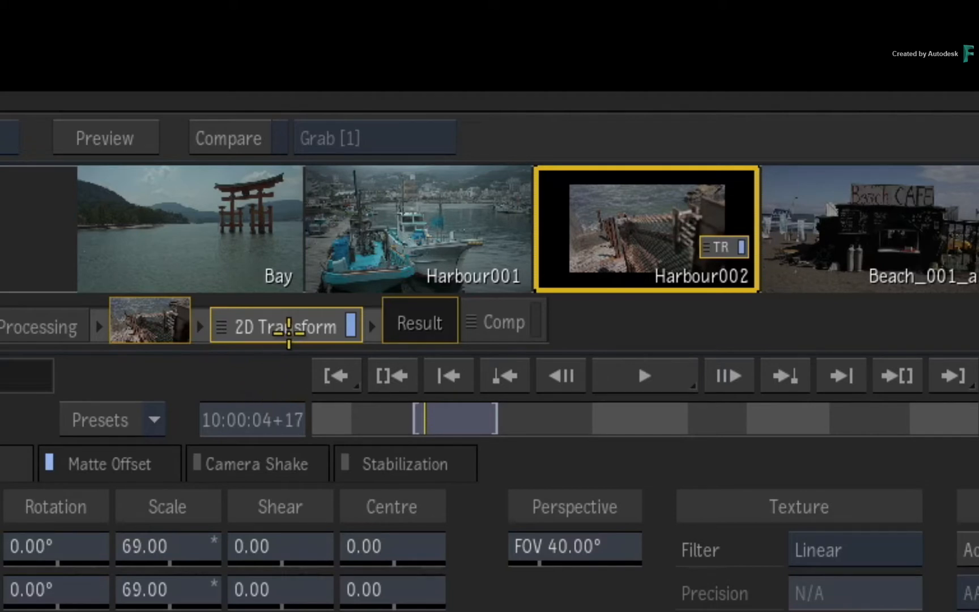
# Step: Bring up the 2D Transform node's options menu, then dismiss it
pyautogui.rightClick(286, 326)
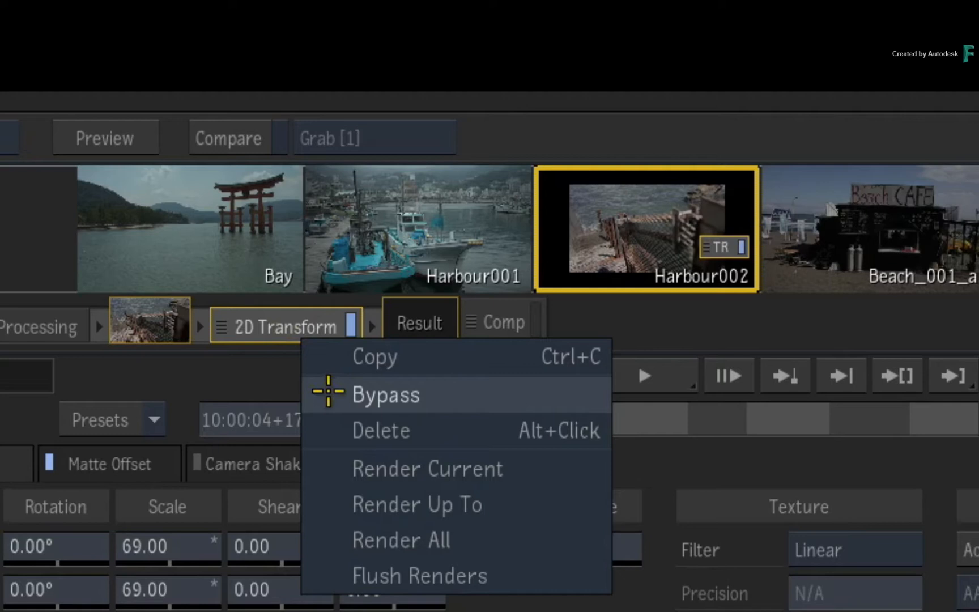
pyautogui.click(385, 394)
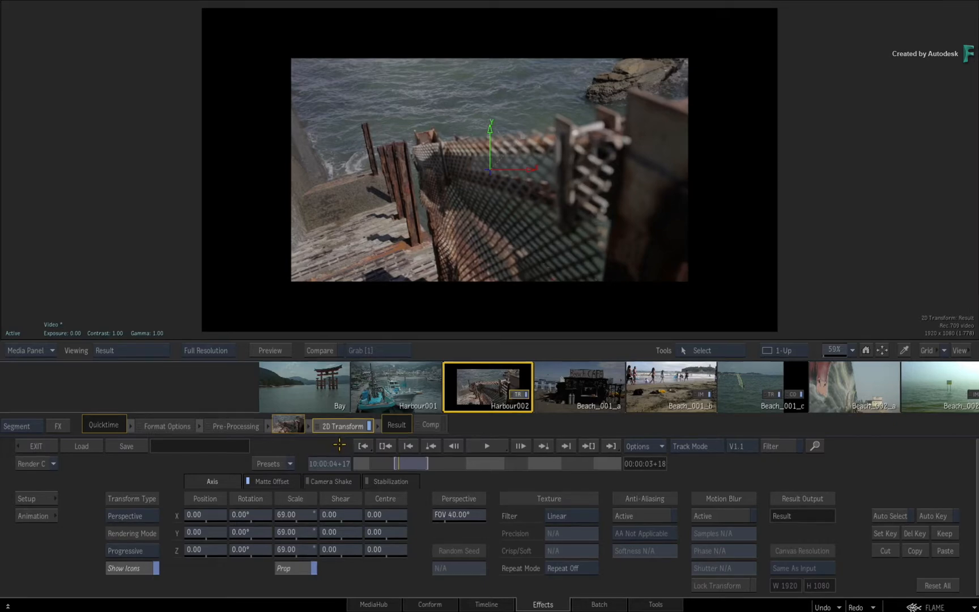
# Step: Add a Blur Timeline FX after the 2D Transform on Harbour002
pyautogui.press('ctrl+tab')
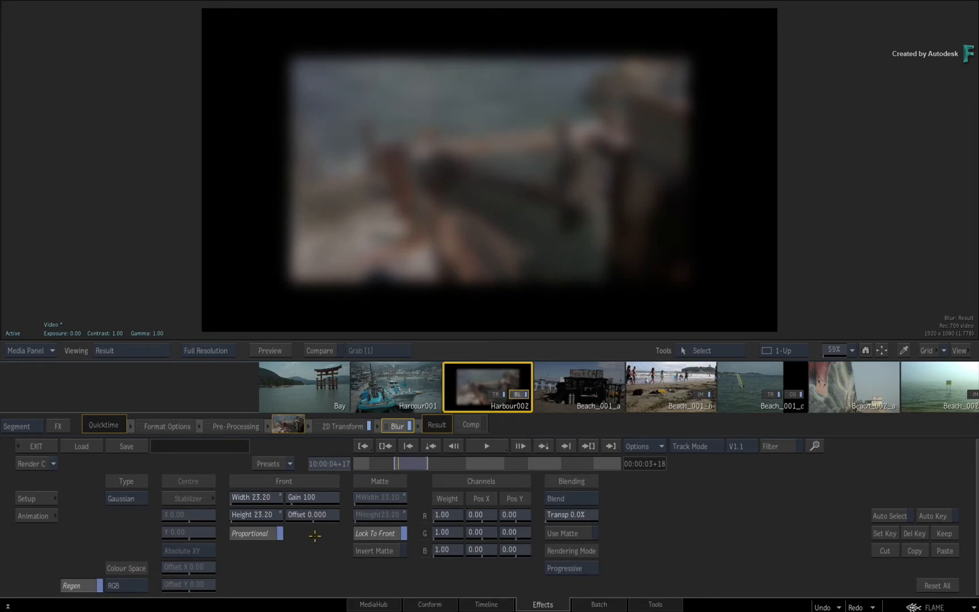
pyautogui.moveTo(317, 532)
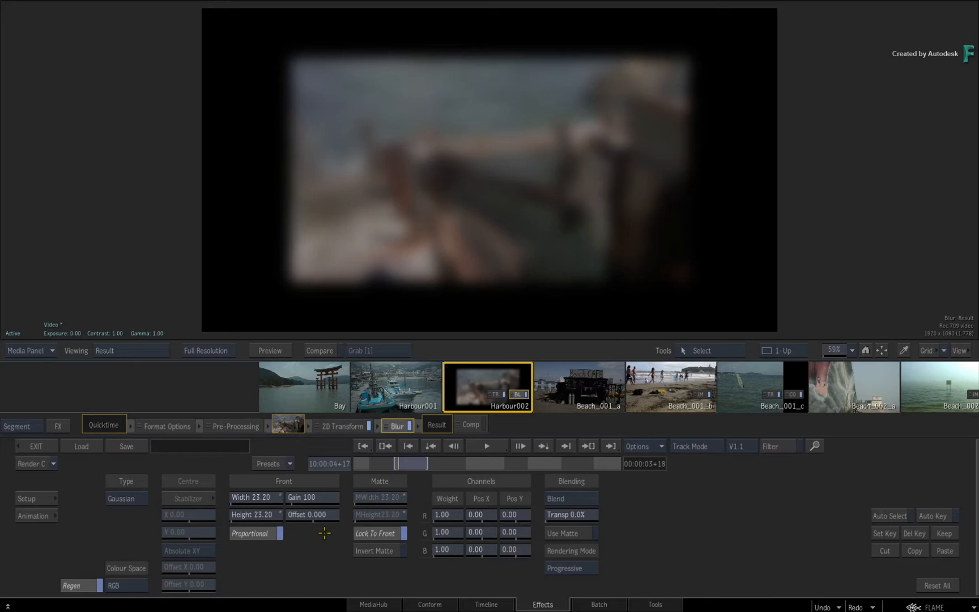
pyautogui.moveTo(332, 446)
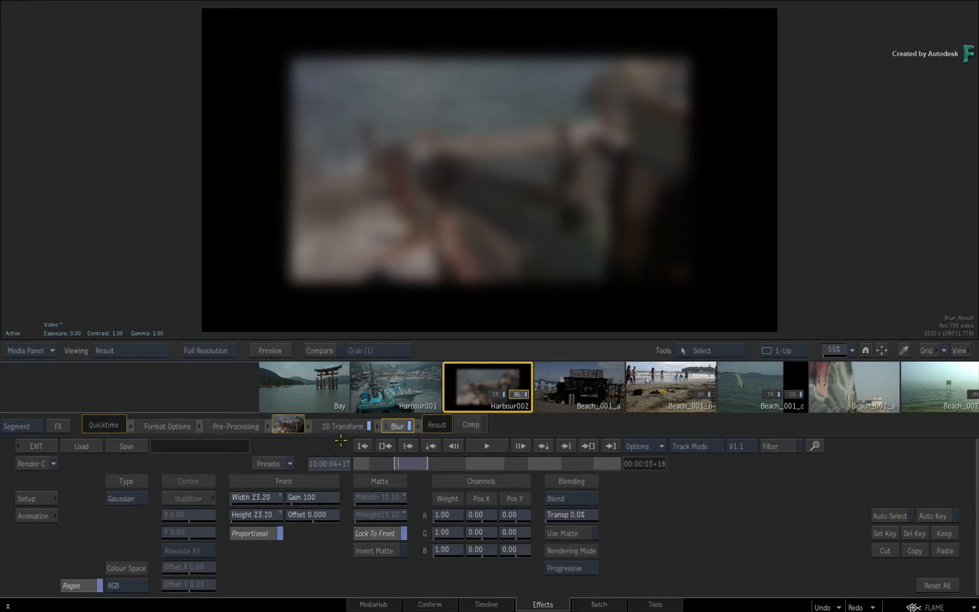
# Step: Alternate between the 2D Transform and Blur settings, ending on the Blur result view
pyautogui.click(342, 426)
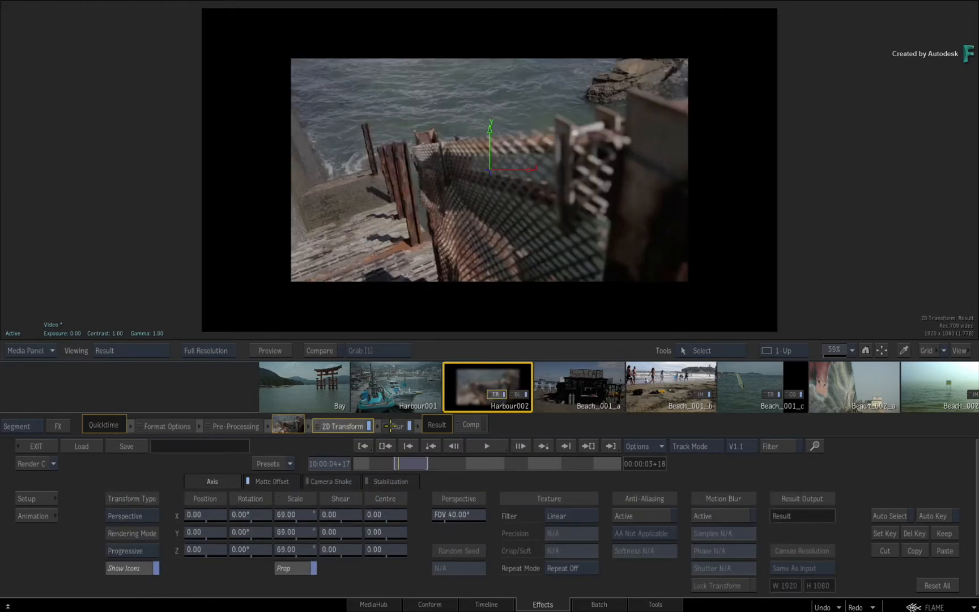
pyautogui.click(397, 424)
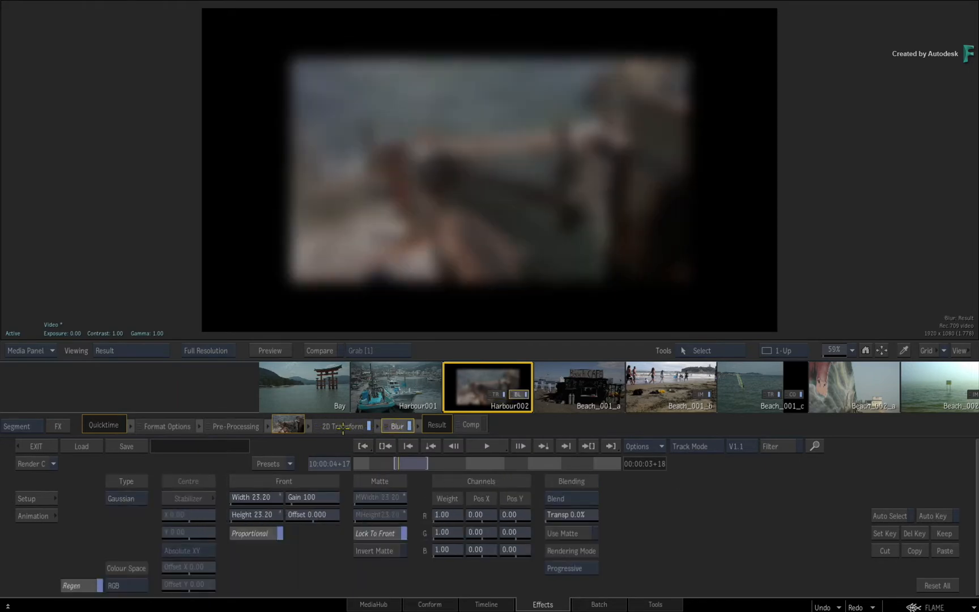
pyautogui.click(341, 425)
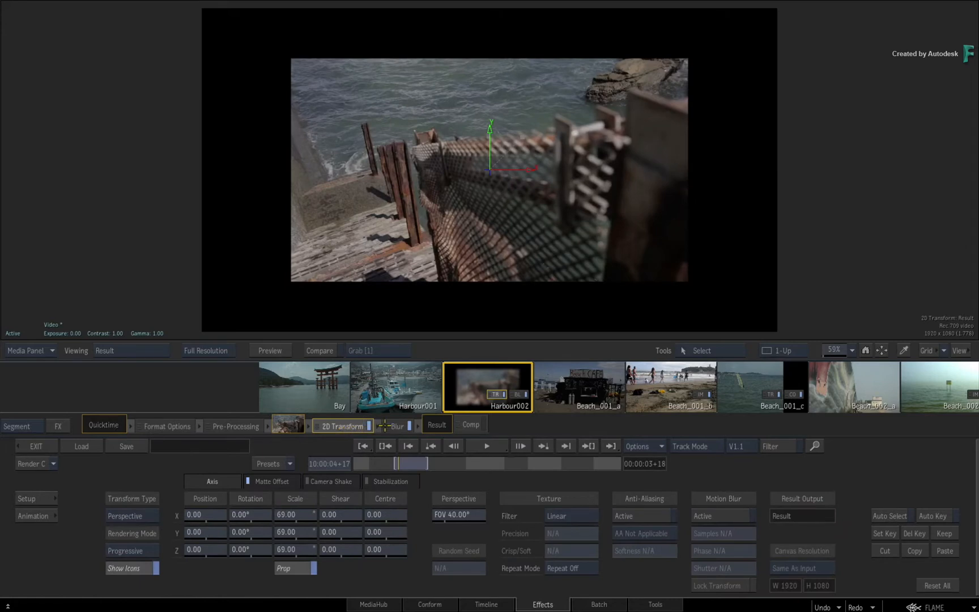
pyautogui.click(396, 425)
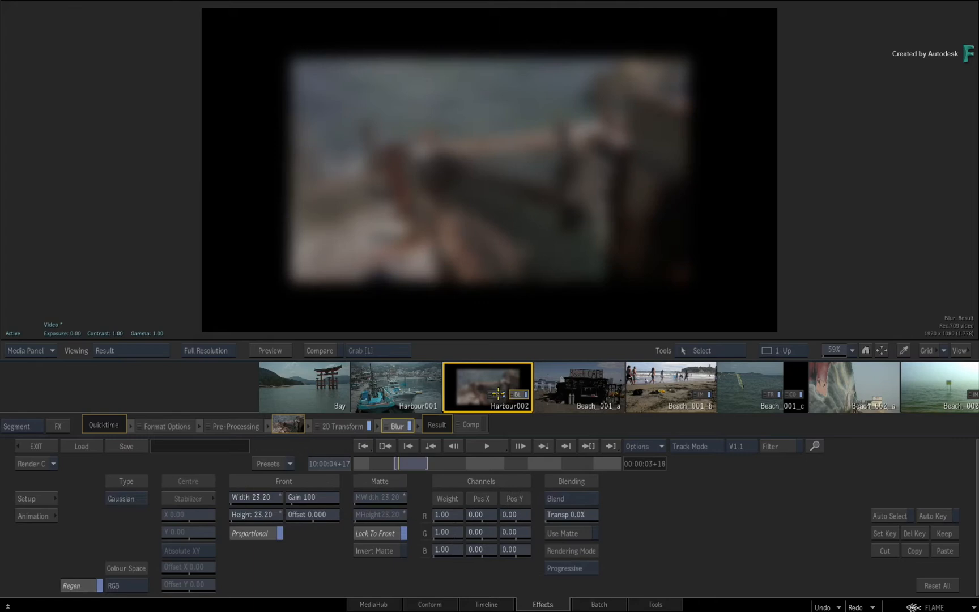
pyautogui.click(342, 426)
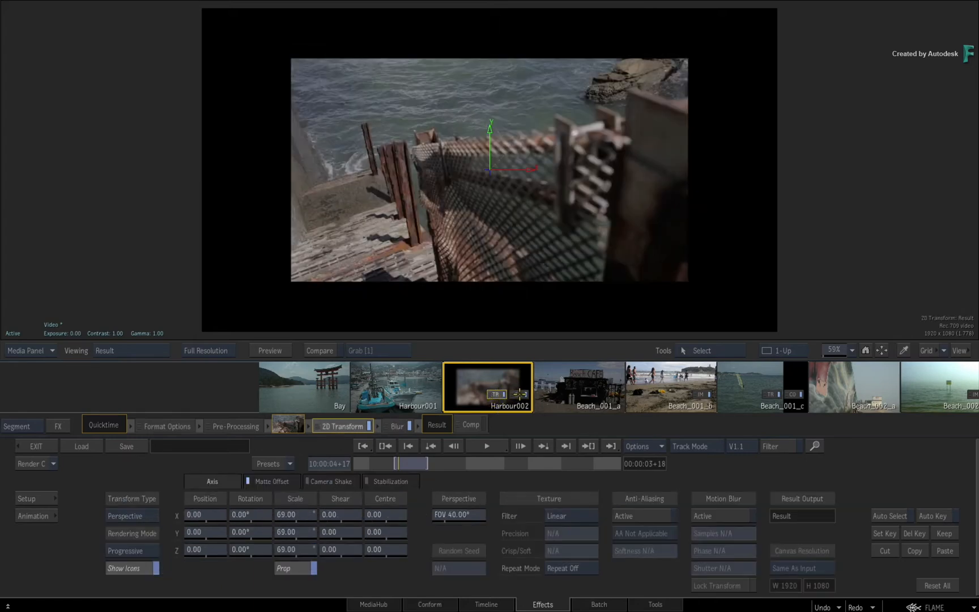
pyautogui.click(397, 426)
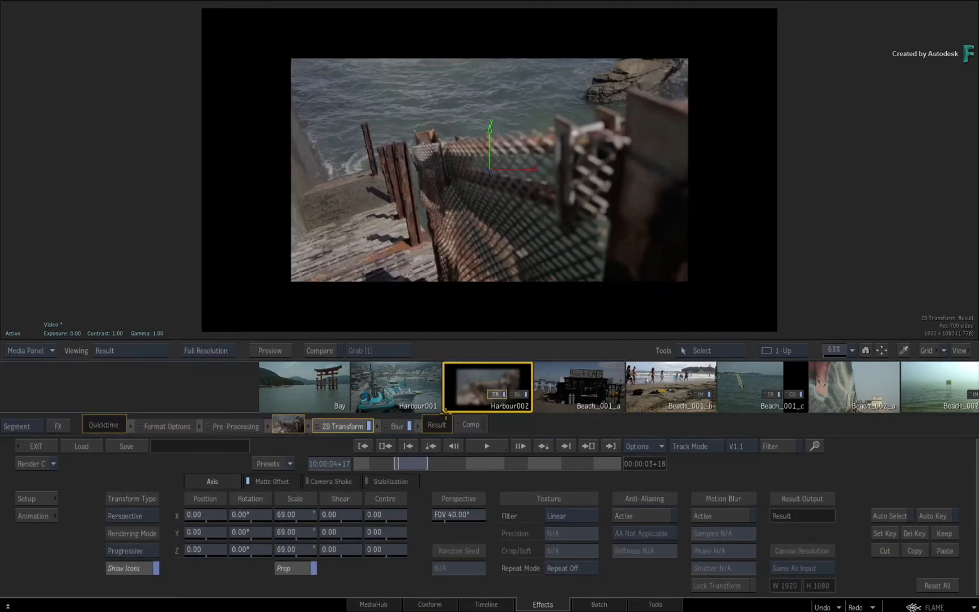
pyautogui.click(397, 425)
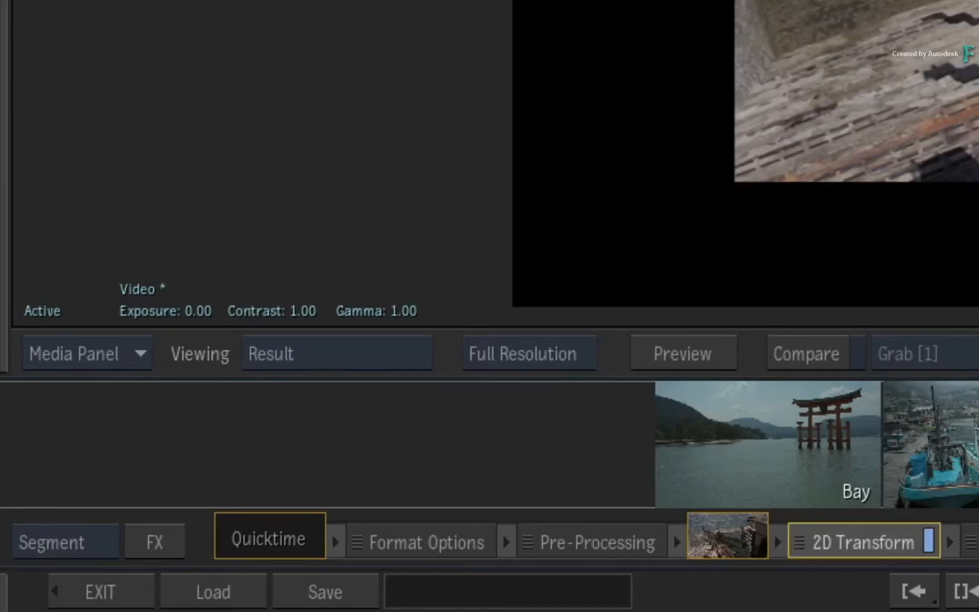
pyautogui.moveTo(322, 408)
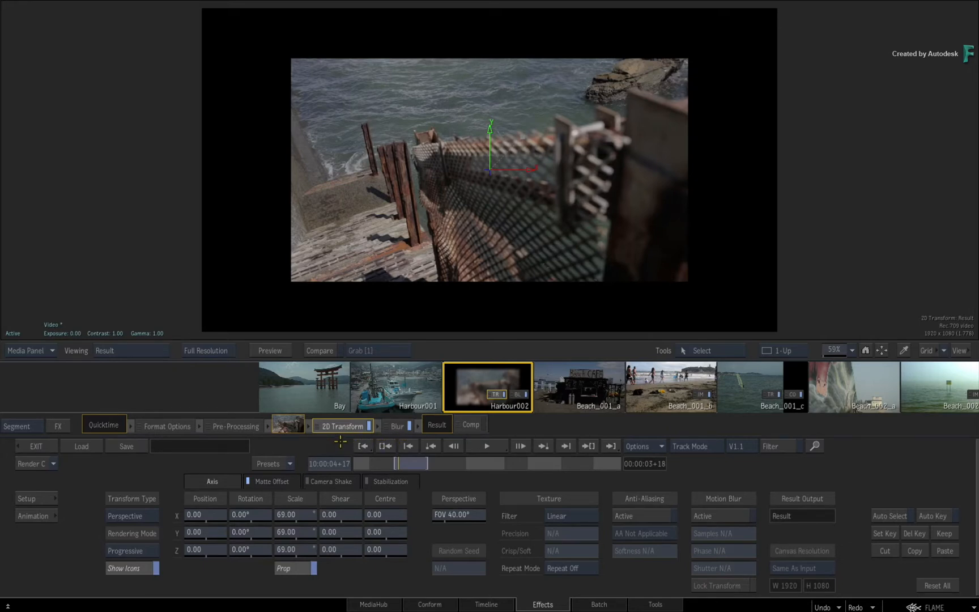
pyautogui.click(397, 426)
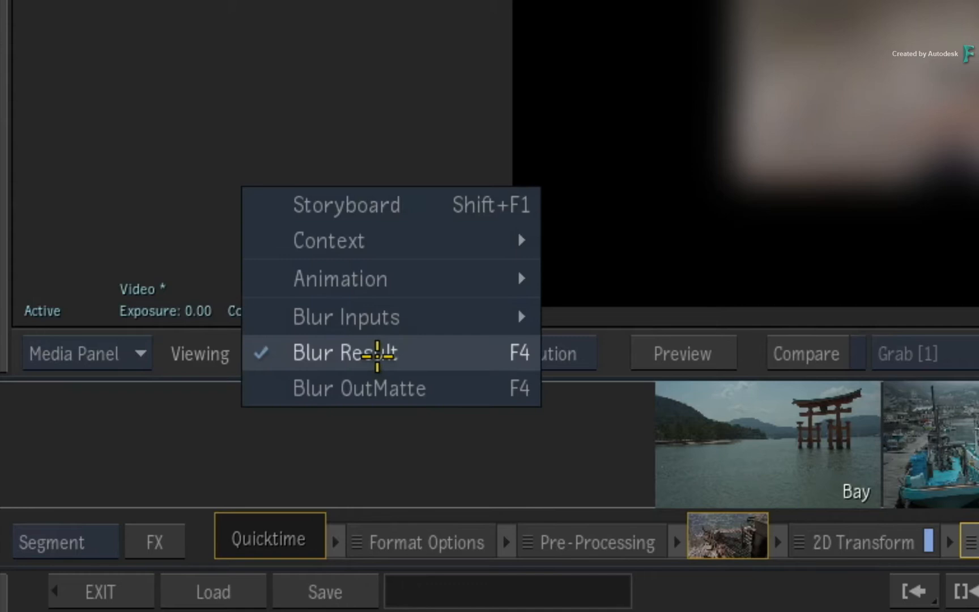
pyautogui.moveTo(412, 240)
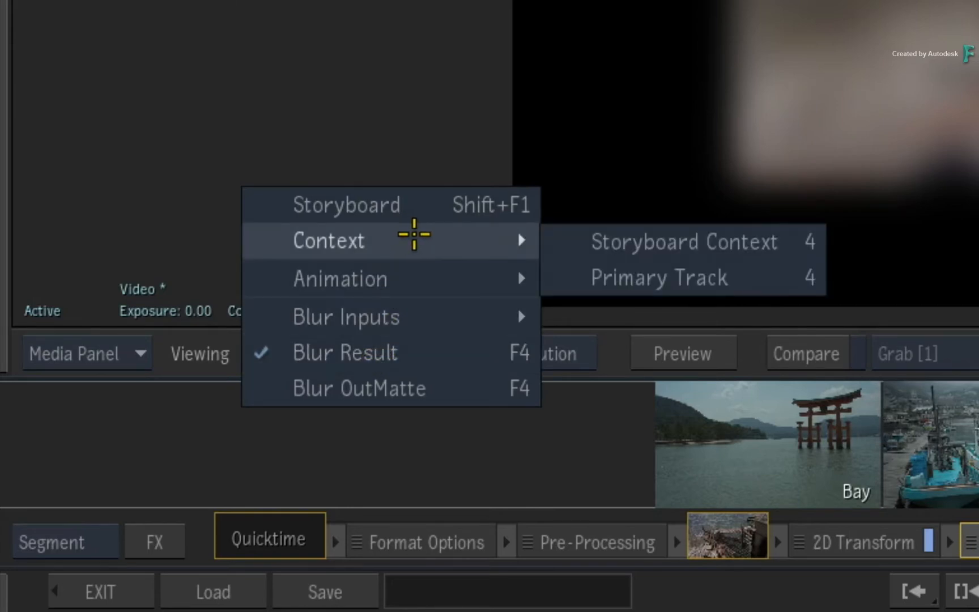
pyautogui.moveTo(476, 232)
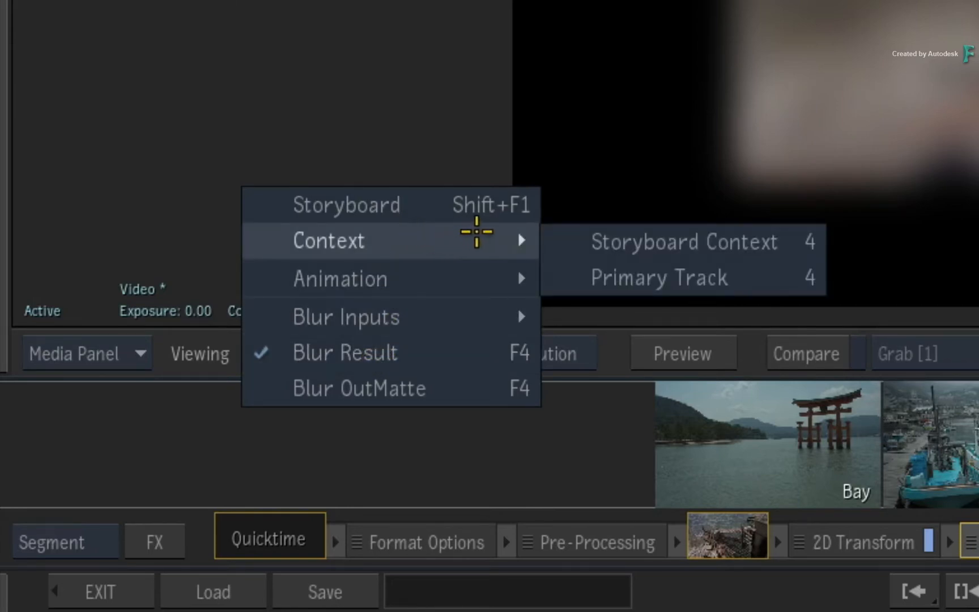
pyautogui.moveTo(564, 243)
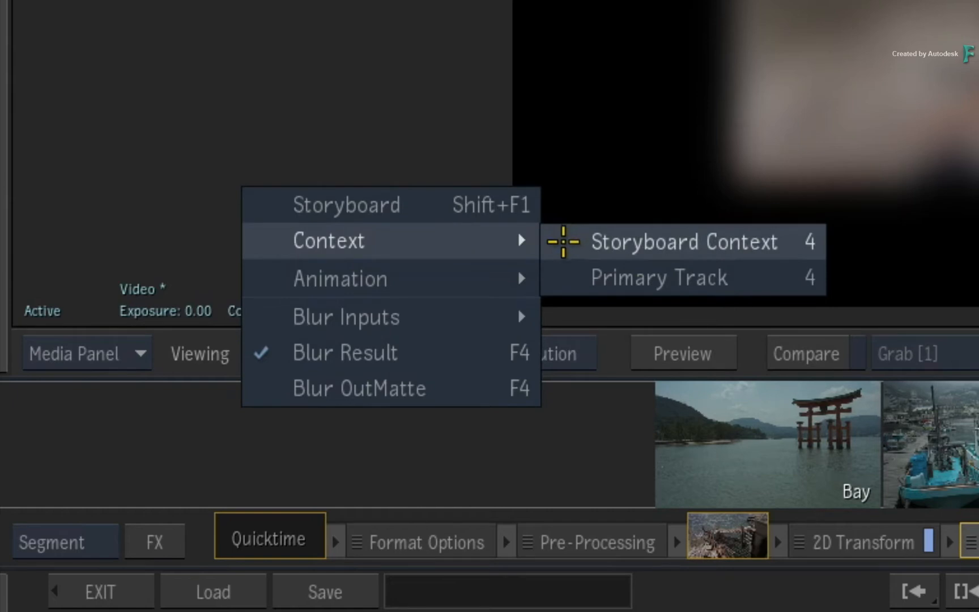
pyautogui.moveTo(564, 242)
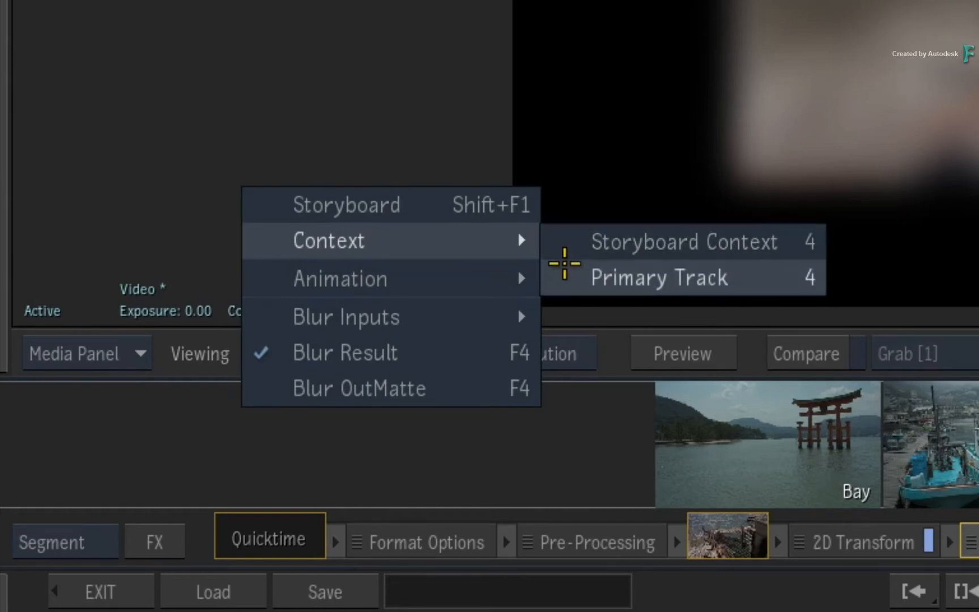
pyautogui.moveTo(562, 277)
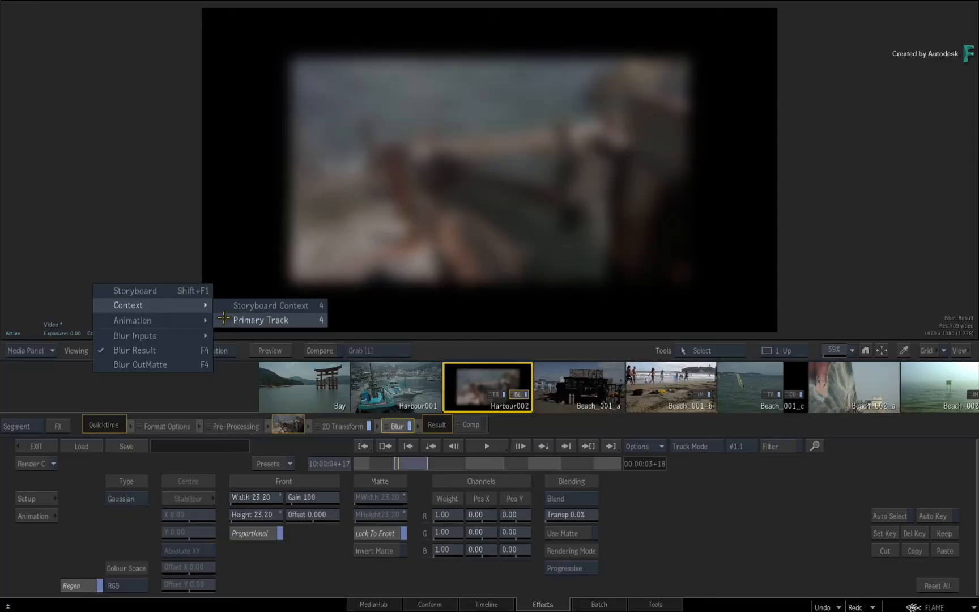
pyautogui.moveTo(269, 305)
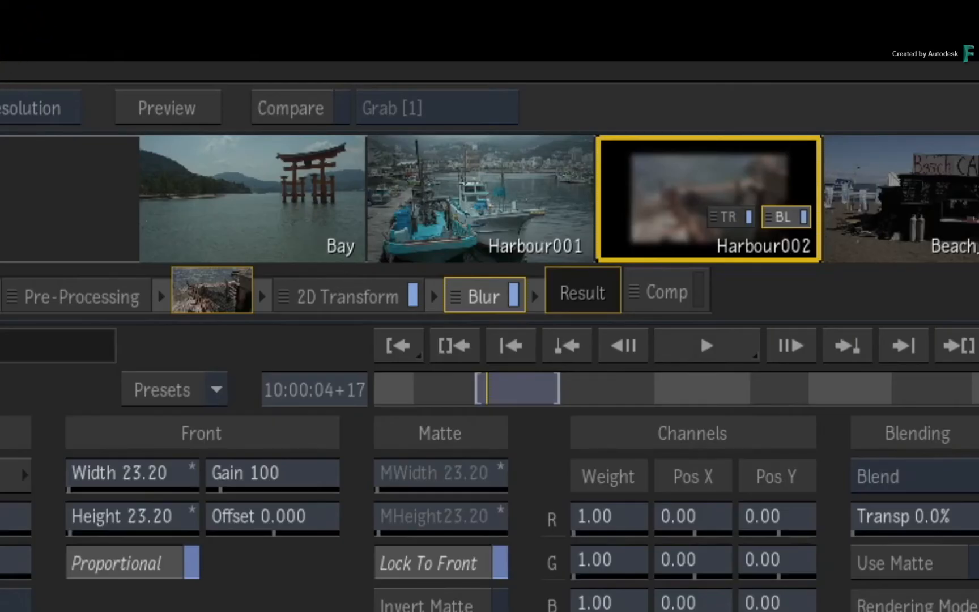
pyautogui.moveTo(628, 197)
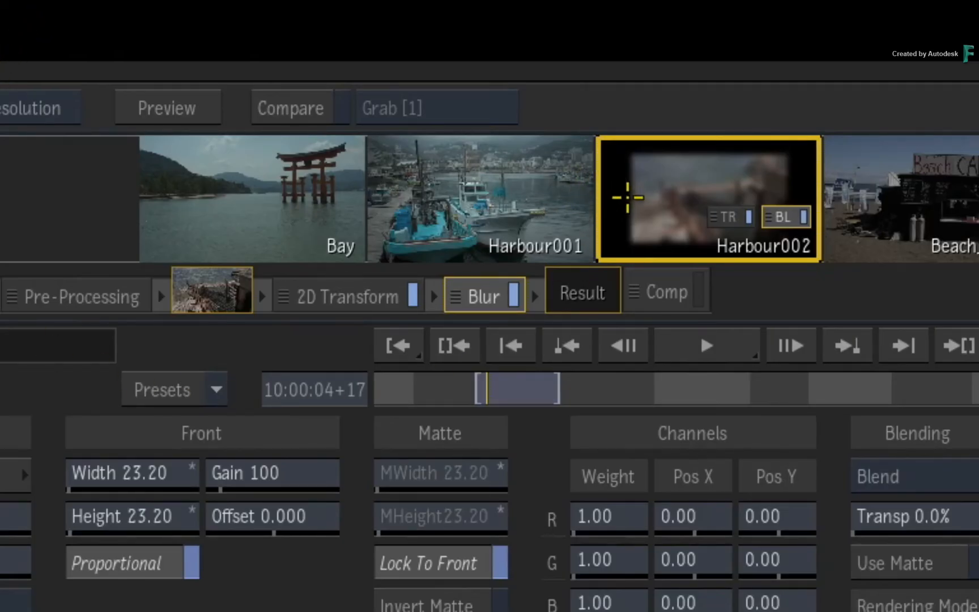
pyautogui.moveTo(724, 234)
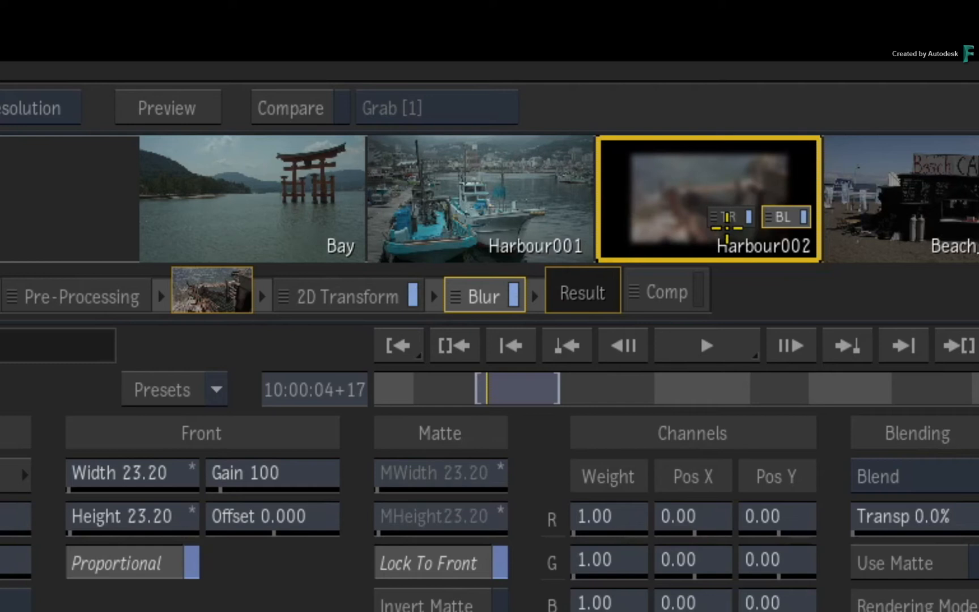
pyautogui.moveTo(781, 185)
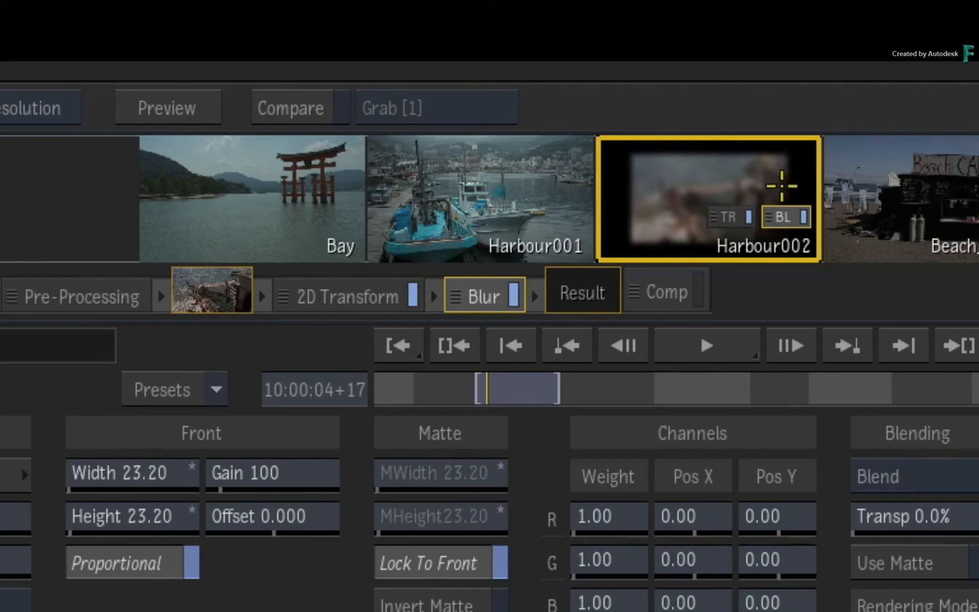
pyautogui.moveTo(729, 173)
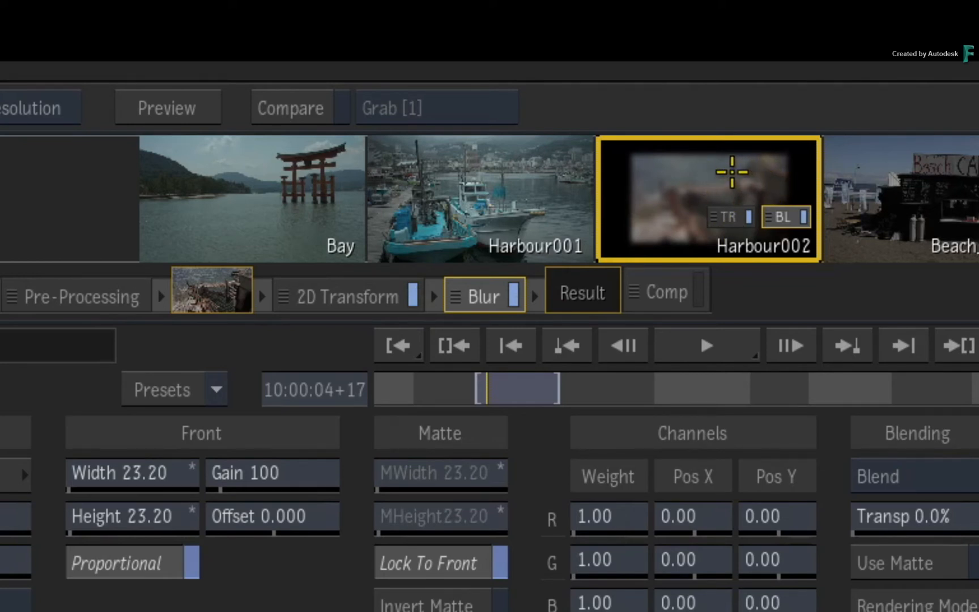
pyautogui.moveTo(316, 339)
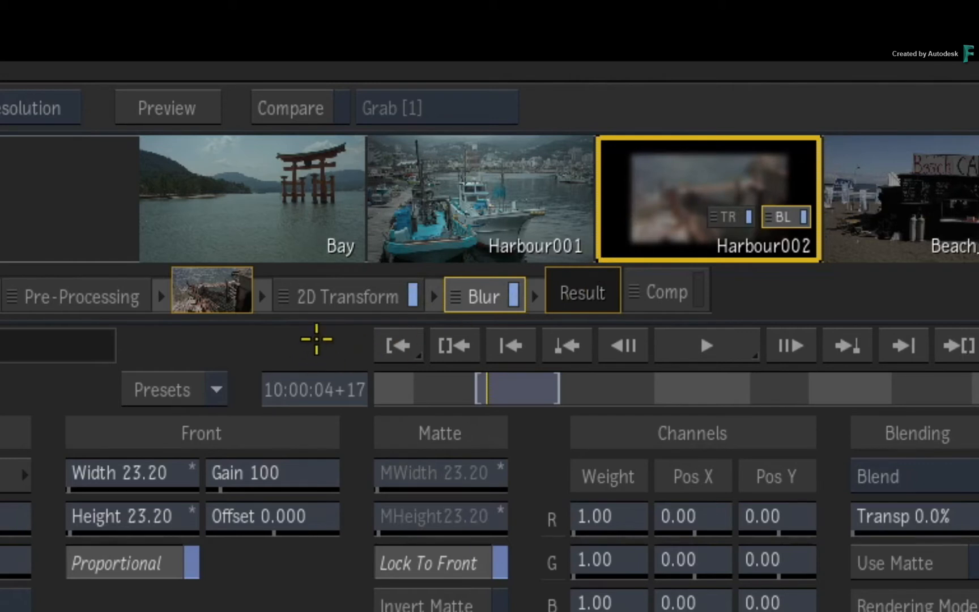
pyautogui.moveTo(340, 338)
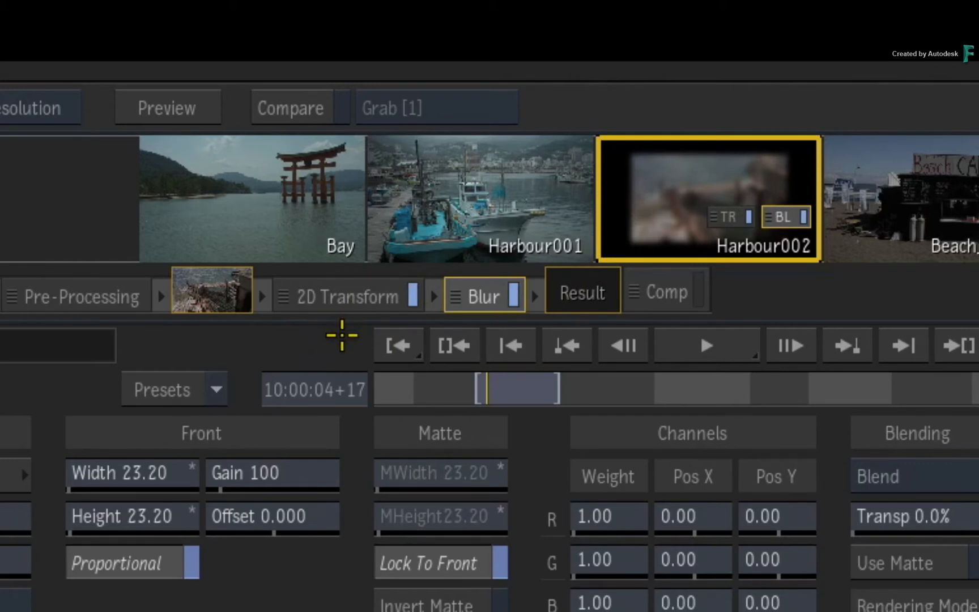
# Step: Briefly check the 2D Transform settings, then return to the Blur settings
pyautogui.click(348, 296)
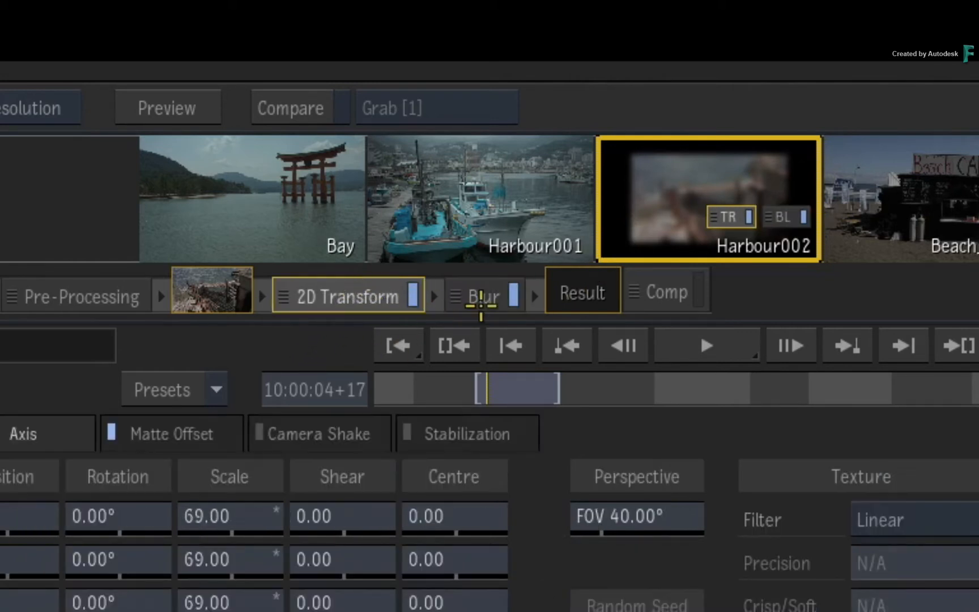
pyautogui.click(484, 296)
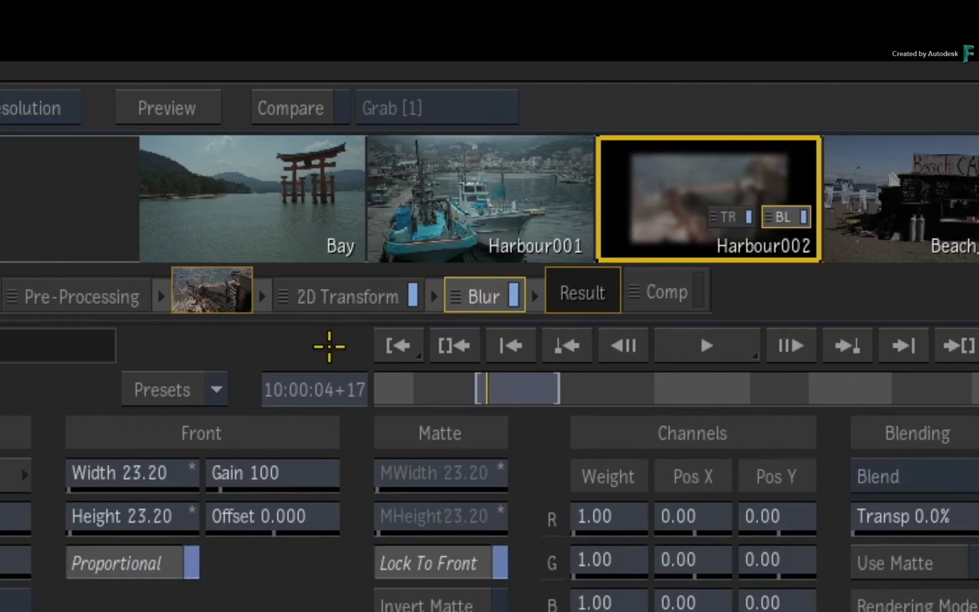
pyautogui.moveTo(327, 335)
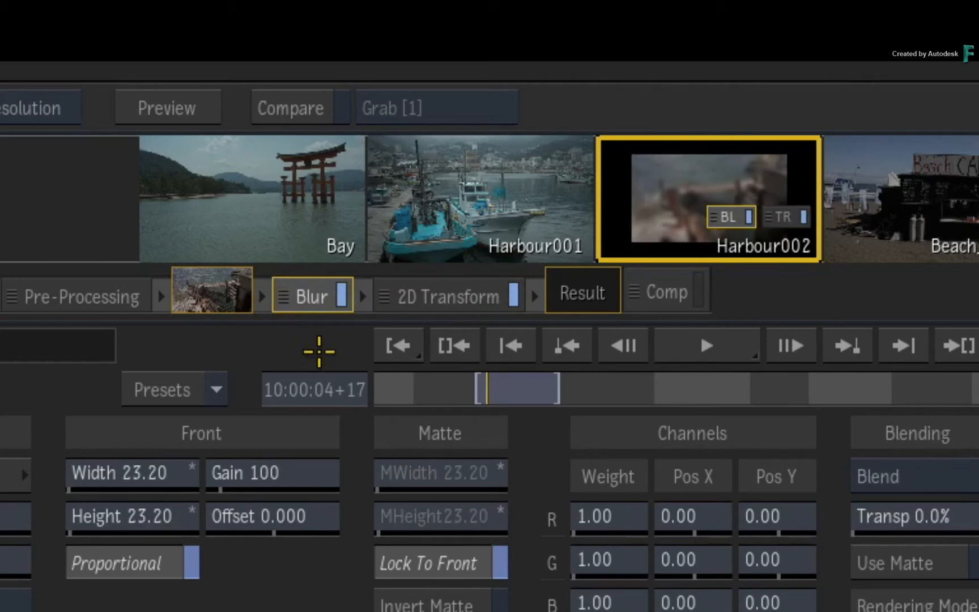
pyautogui.moveTo(320, 349)
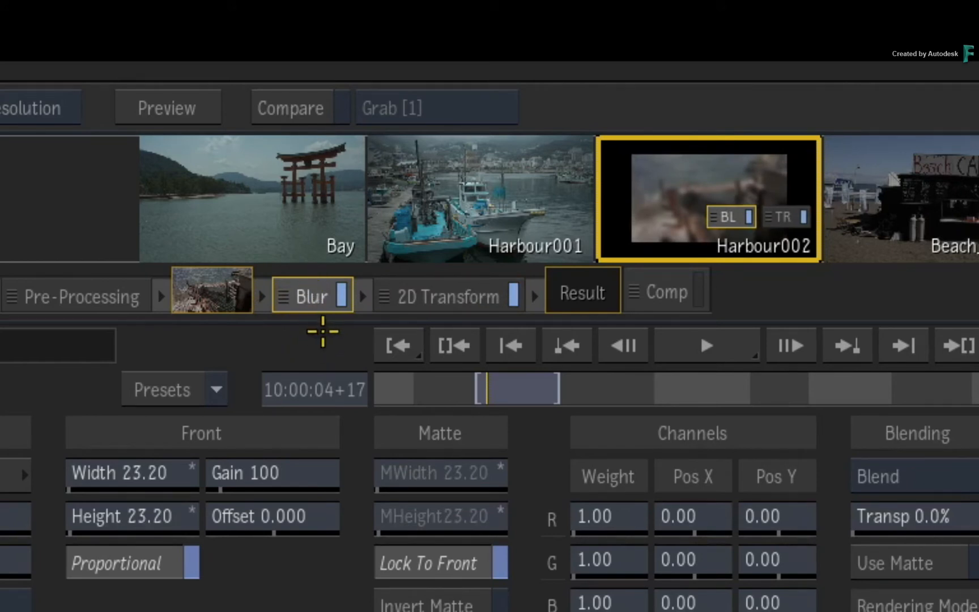
pyautogui.moveTo(334, 341)
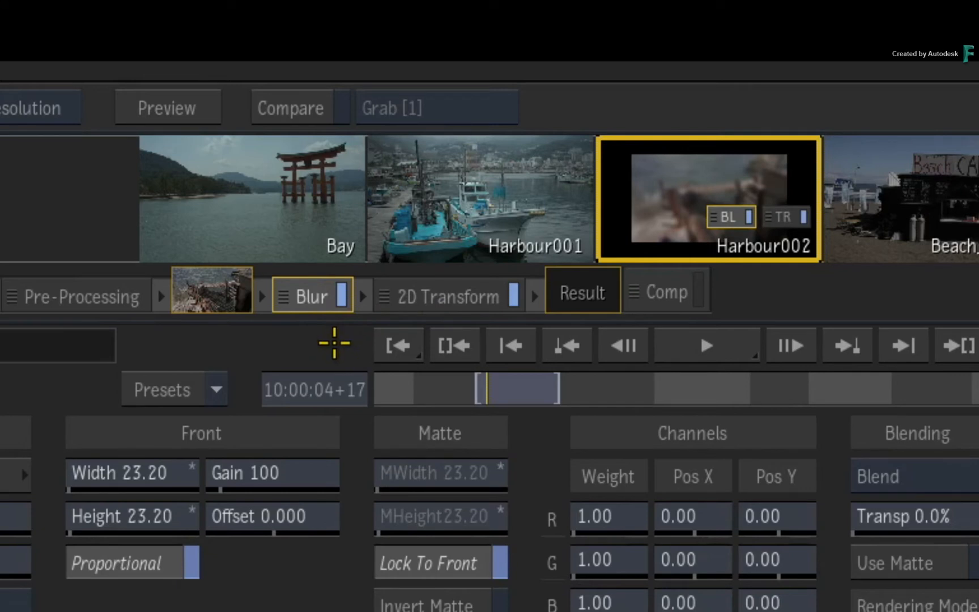
pyautogui.moveTo(714, 190)
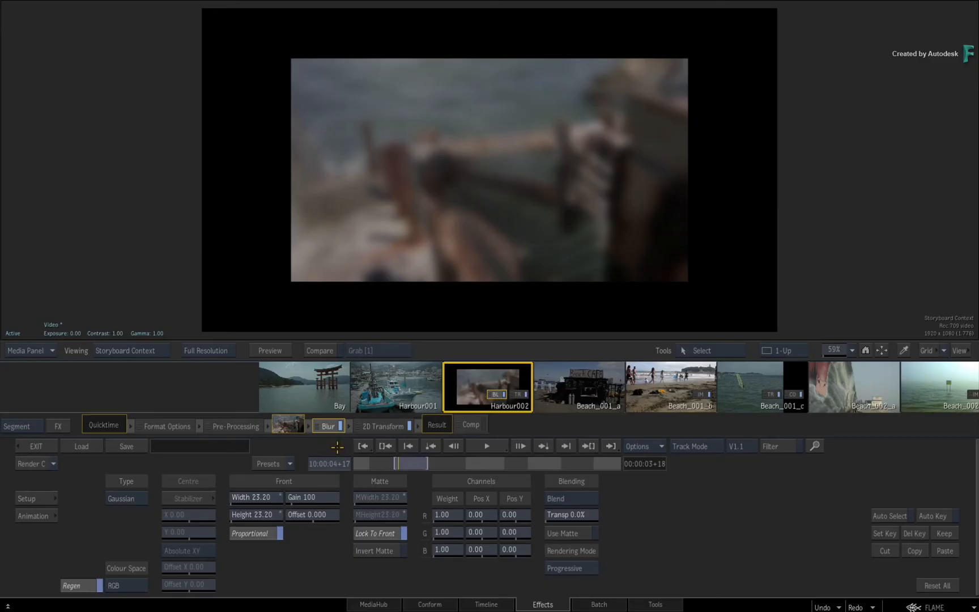
# Step: Toggle between Harbour002's 2D Transform and Blur settings
pyautogui.click(381, 426)
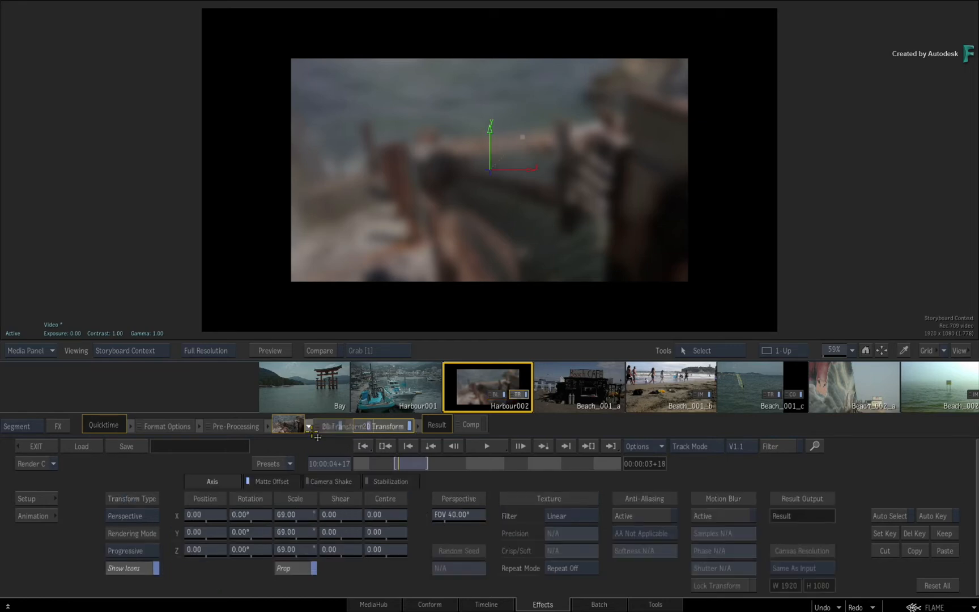
pyautogui.click(396, 425)
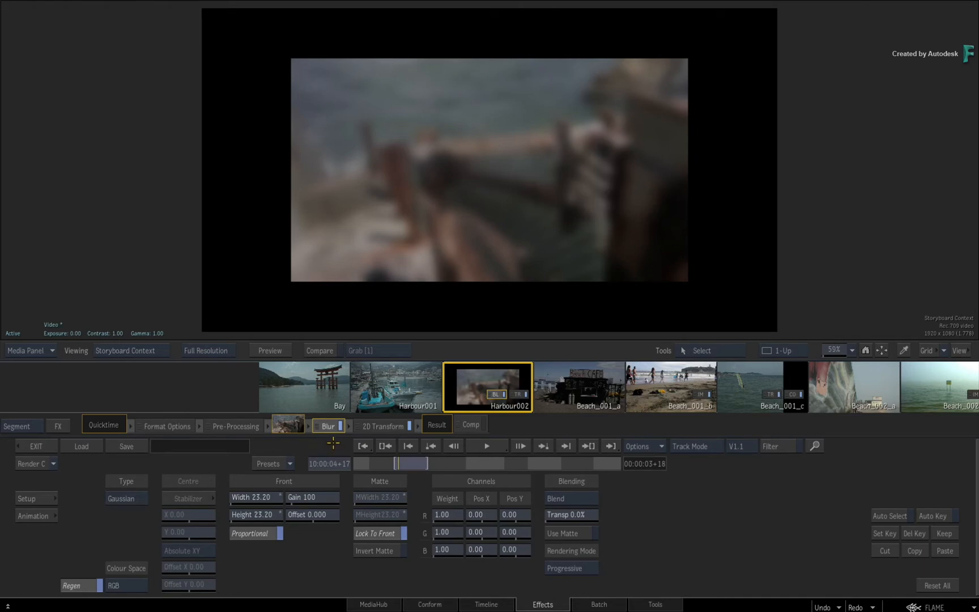
pyautogui.click(384, 426)
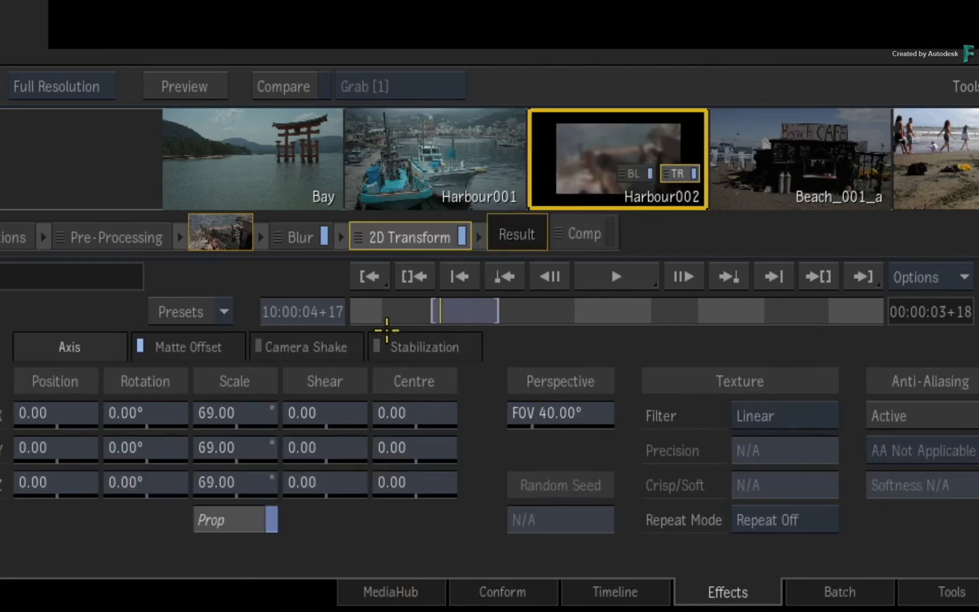
# Step: Delete the 2D Transform effect, keeping Blur, and return to the World Water timeline
pyautogui.rightClick(410, 237)
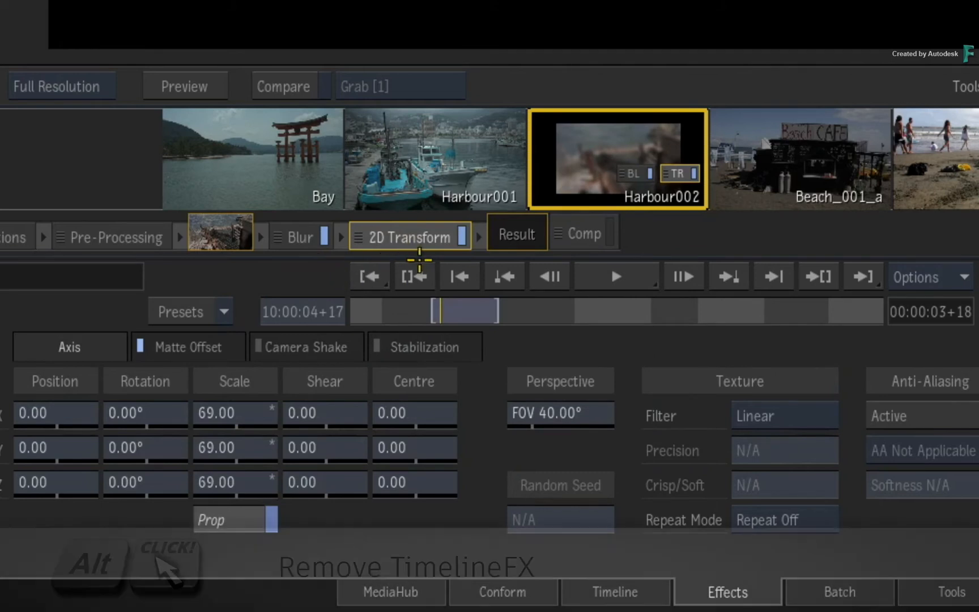
pyautogui.click(409, 237)
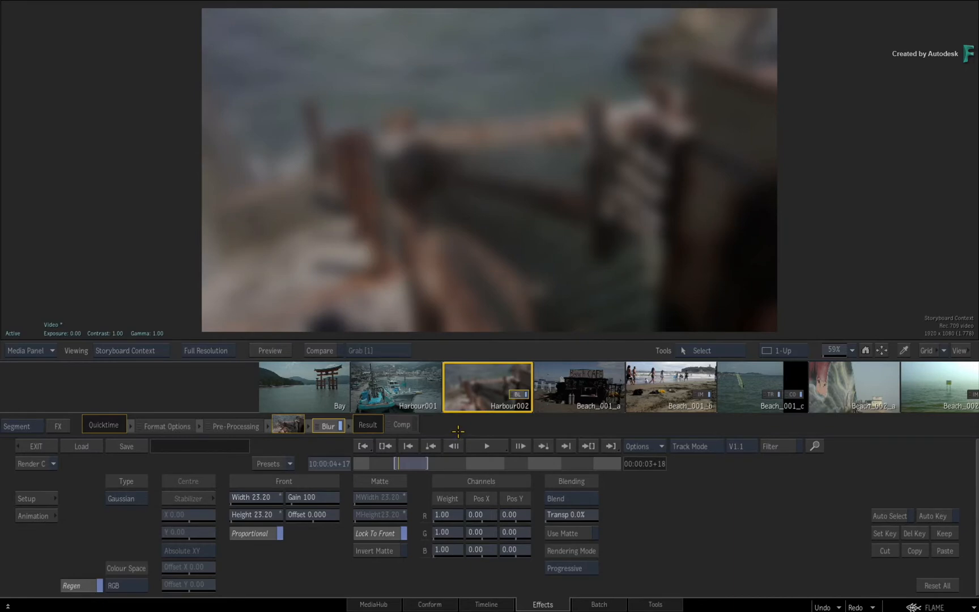
pyautogui.click(383, 425)
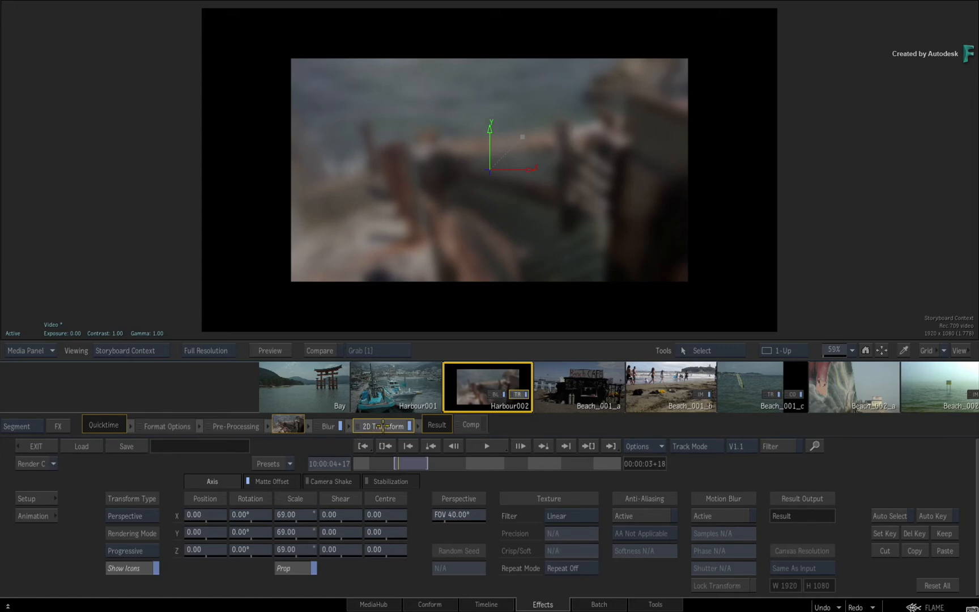
pyautogui.click(327, 426)
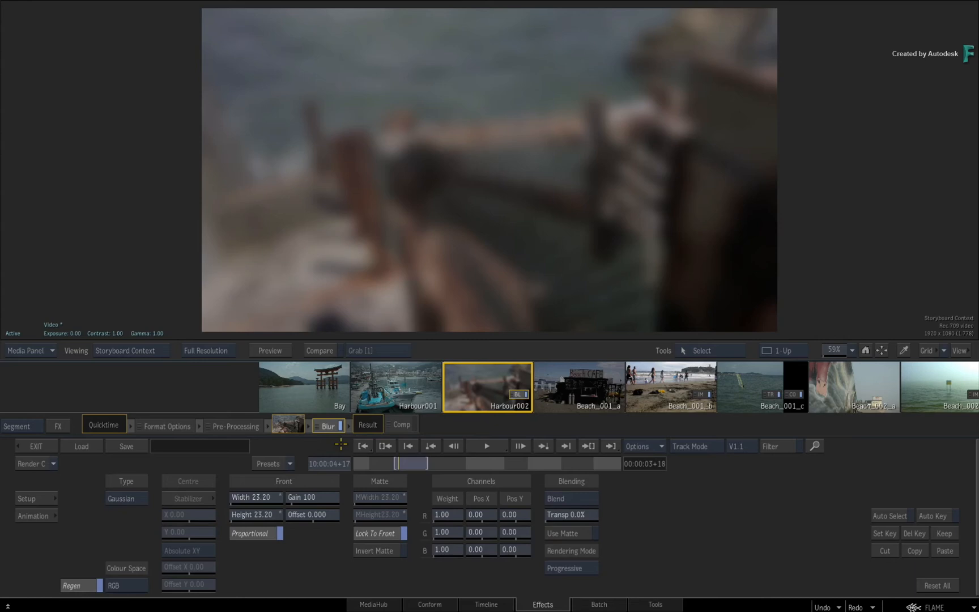
pyautogui.moveTo(359, 451)
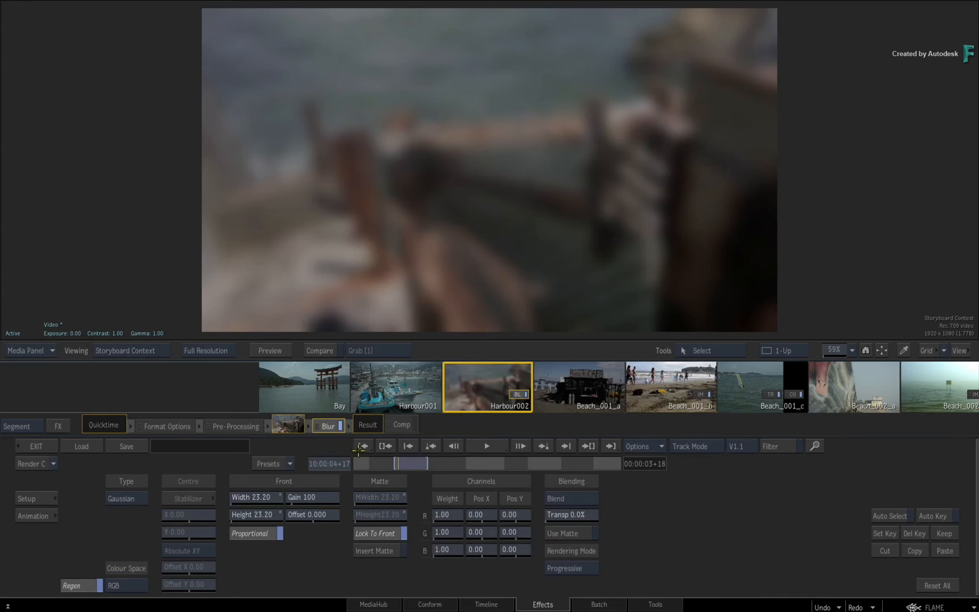
pyautogui.click(485, 604)
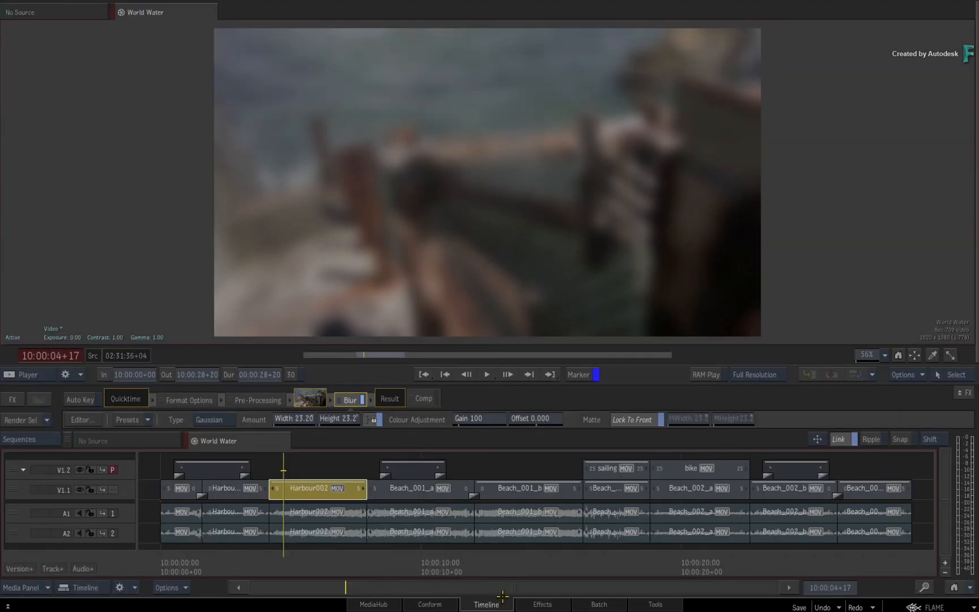
# Step: Open Harbour002's Image effect in Effects, then go back to the World Water timeline
pyautogui.click(543, 604)
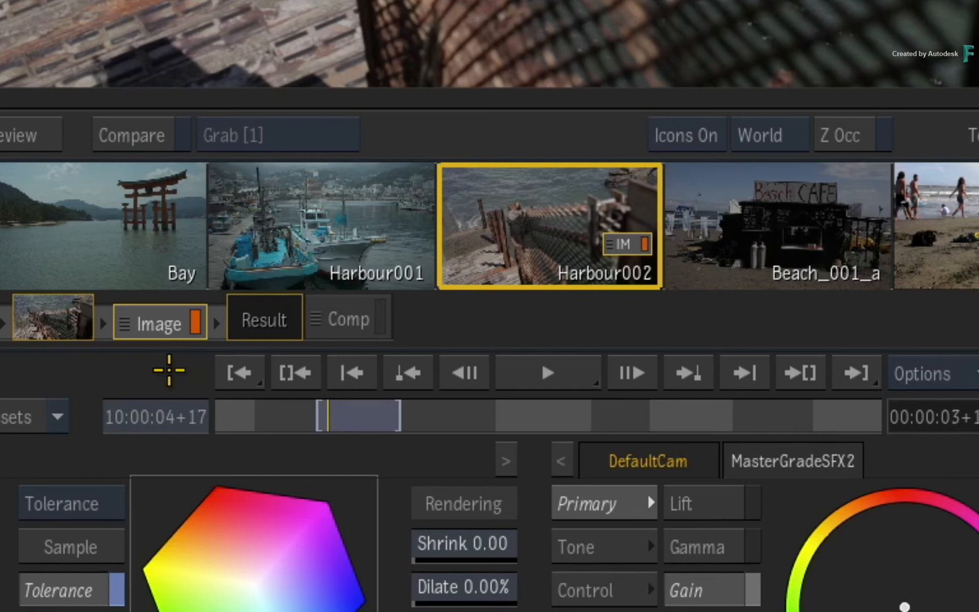
pyautogui.moveTo(189, 361)
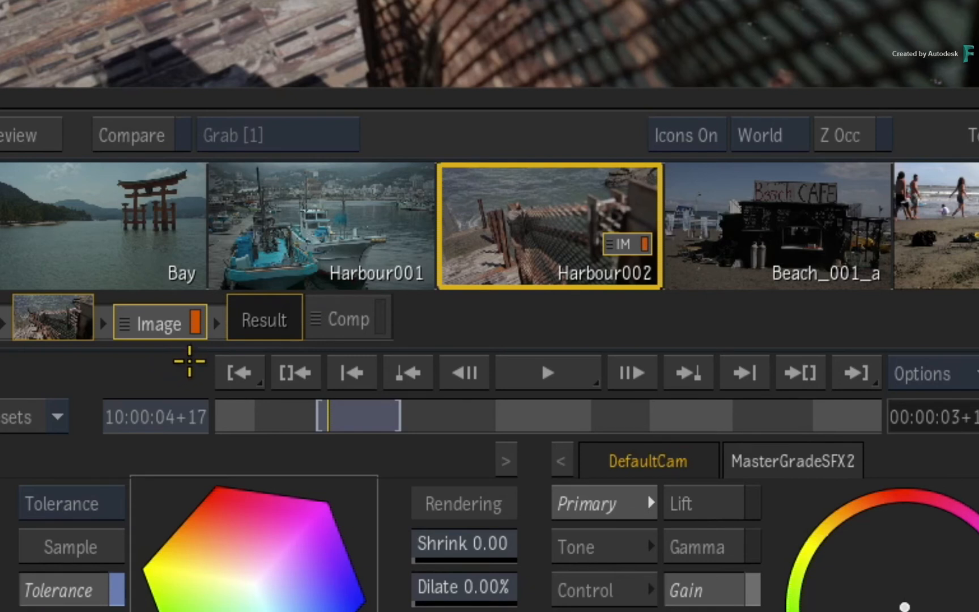
pyautogui.moveTo(179, 372)
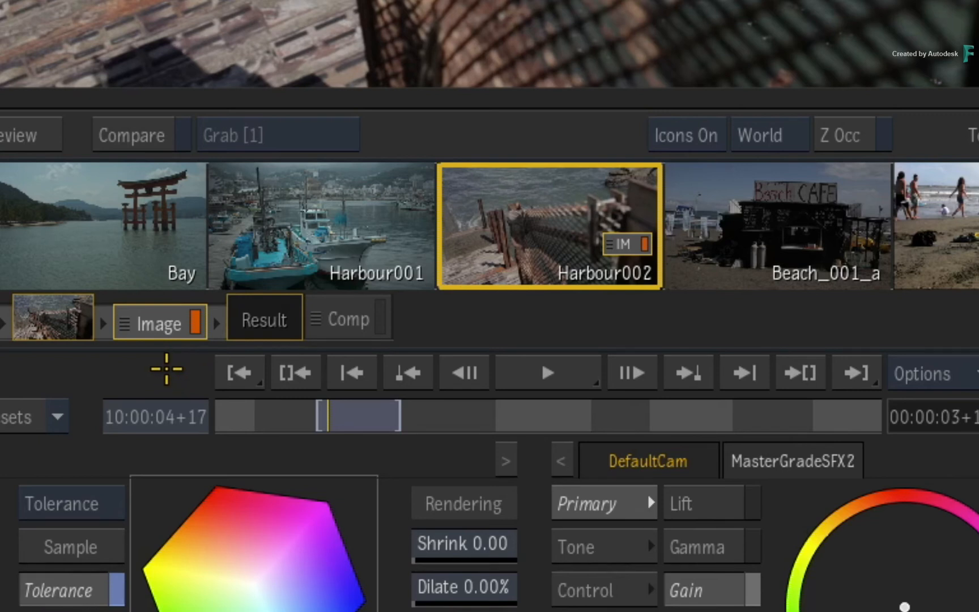
pyautogui.moveTo(240, 331)
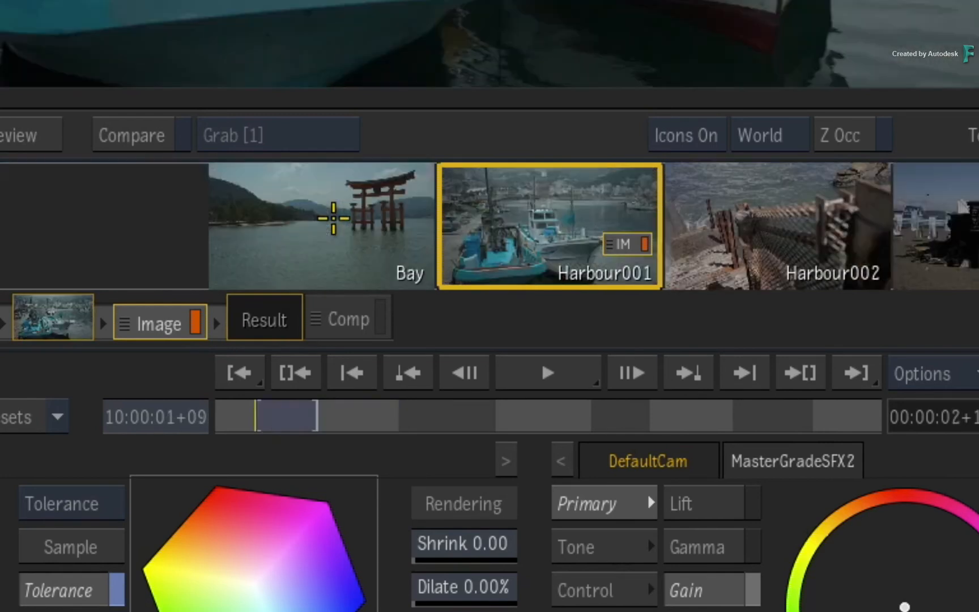
pyautogui.moveTo(775, 216)
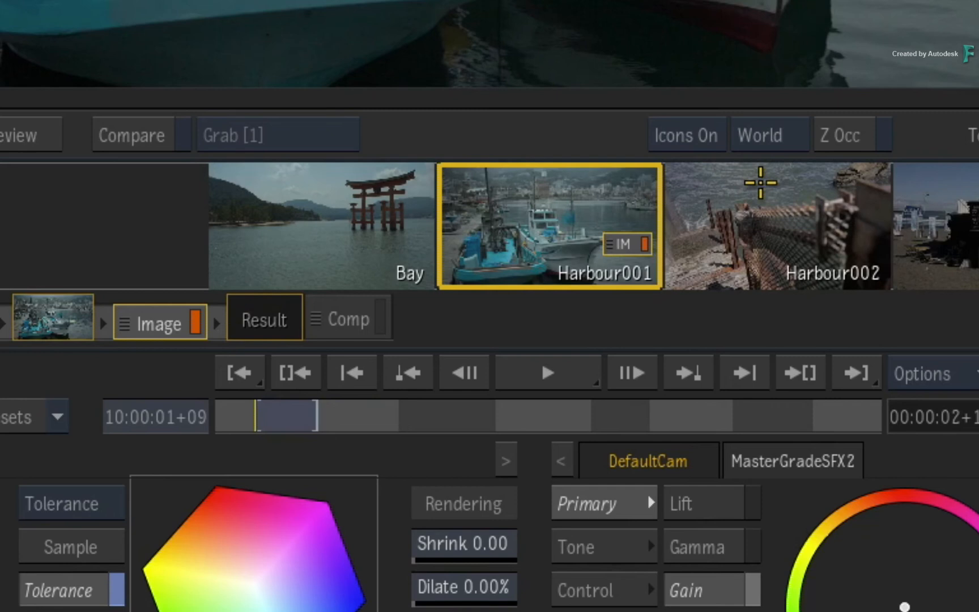
pyautogui.moveTo(626, 215)
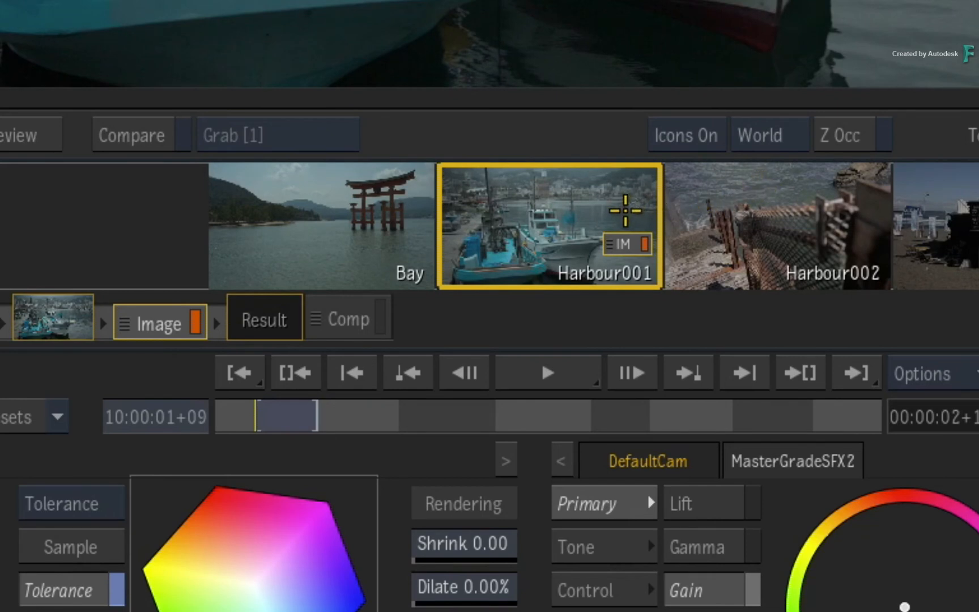
pyautogui.moveTo(555, 253)
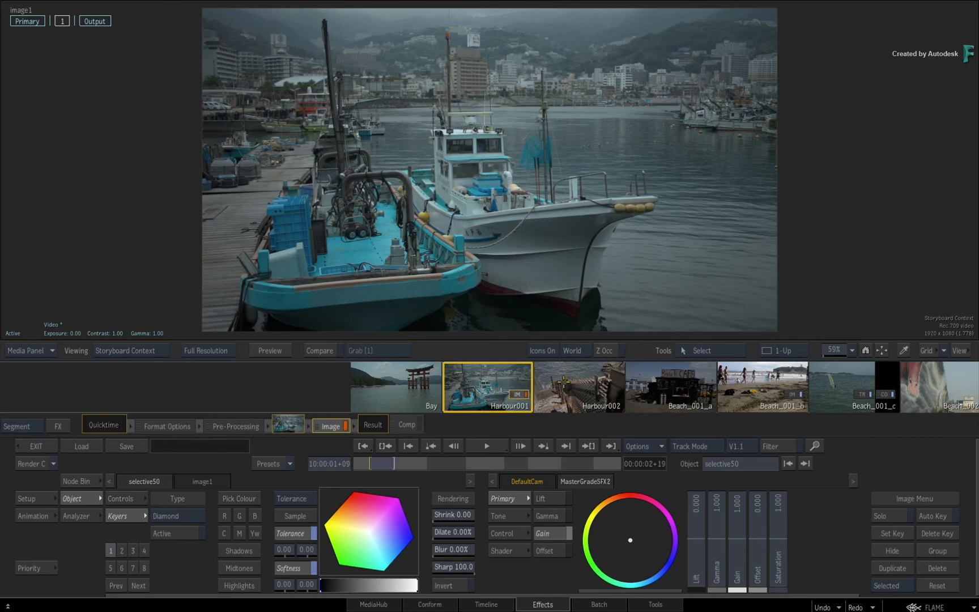
pyautogui.click(486, 605)
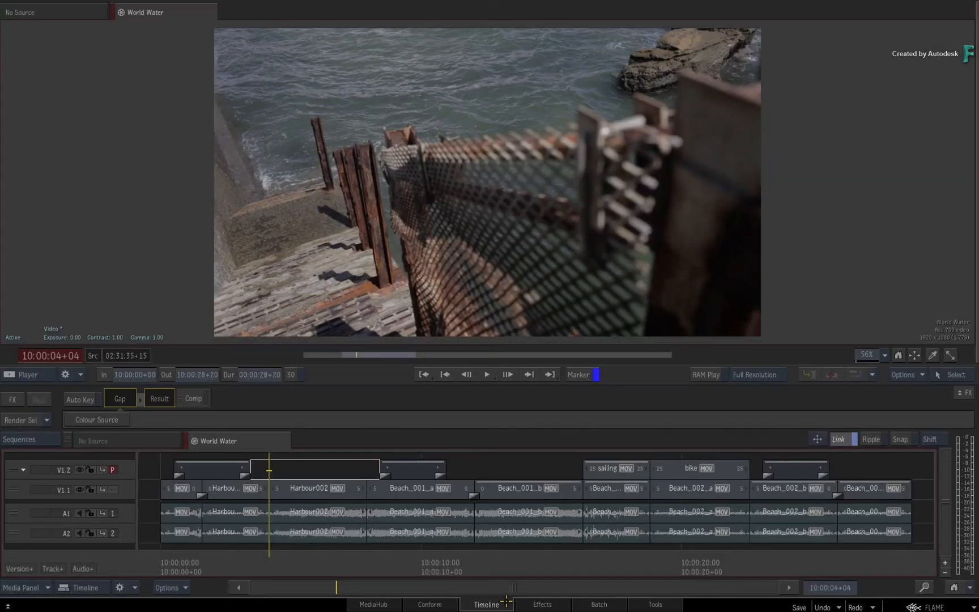
# Step: Reselect Harbour002, reopen its Image effect, then return to the World Water timeline
pyautogui.click(316, 488)
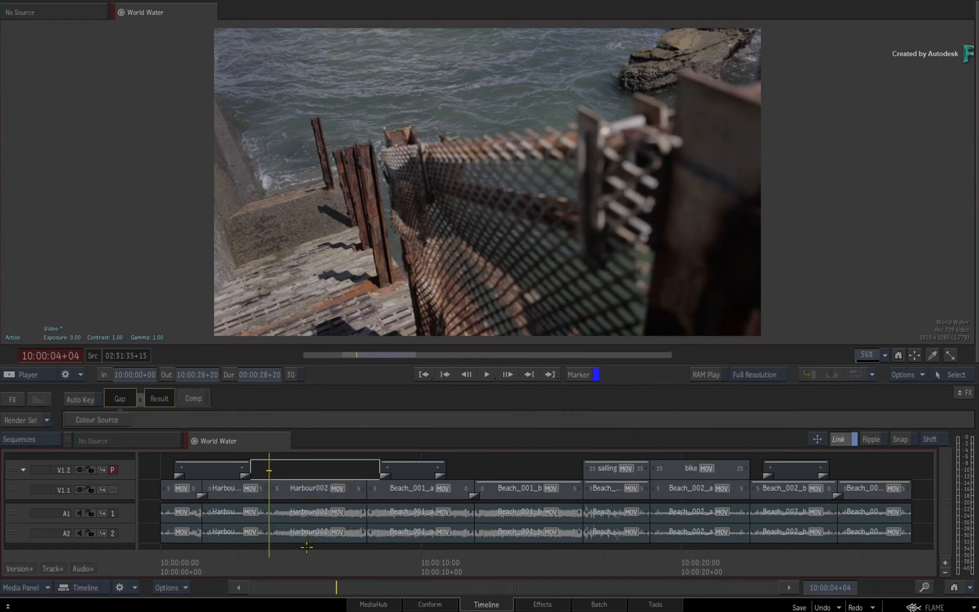
pyautogui.click(317, 488)
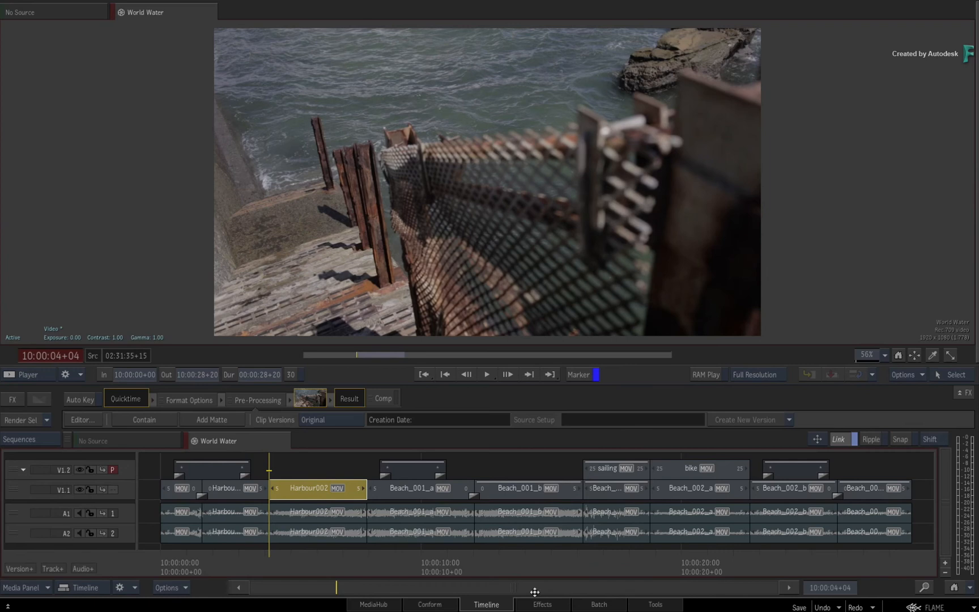
pyautogui.click(542, 604)
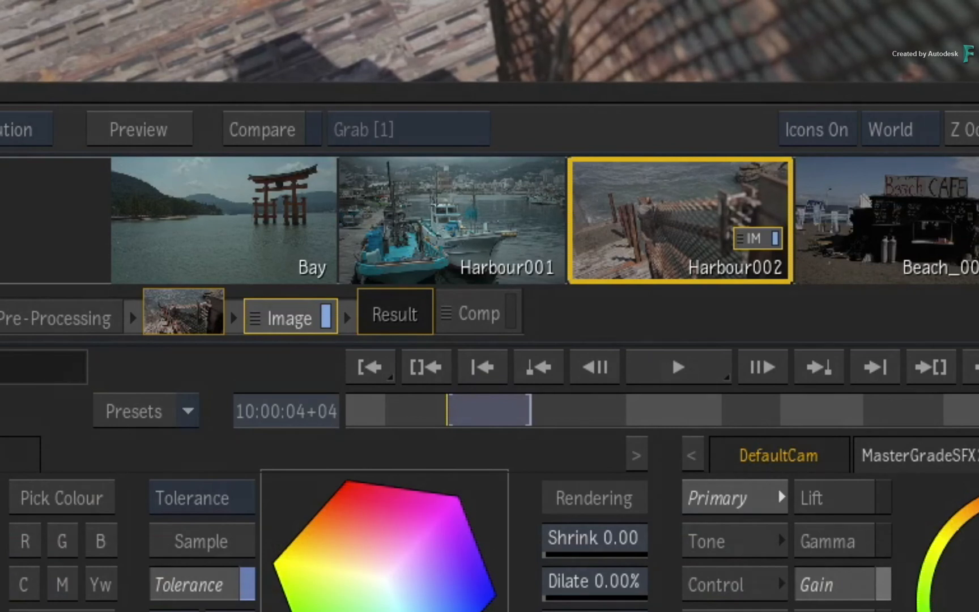
pyautogui.moveTo(757, 437)
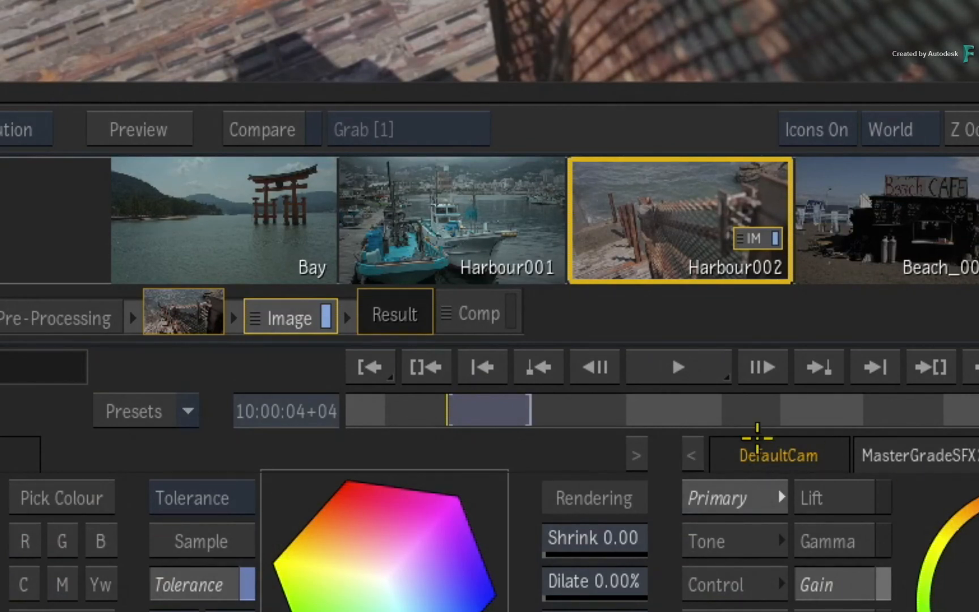
pyautogui.moveTo(405, 410)
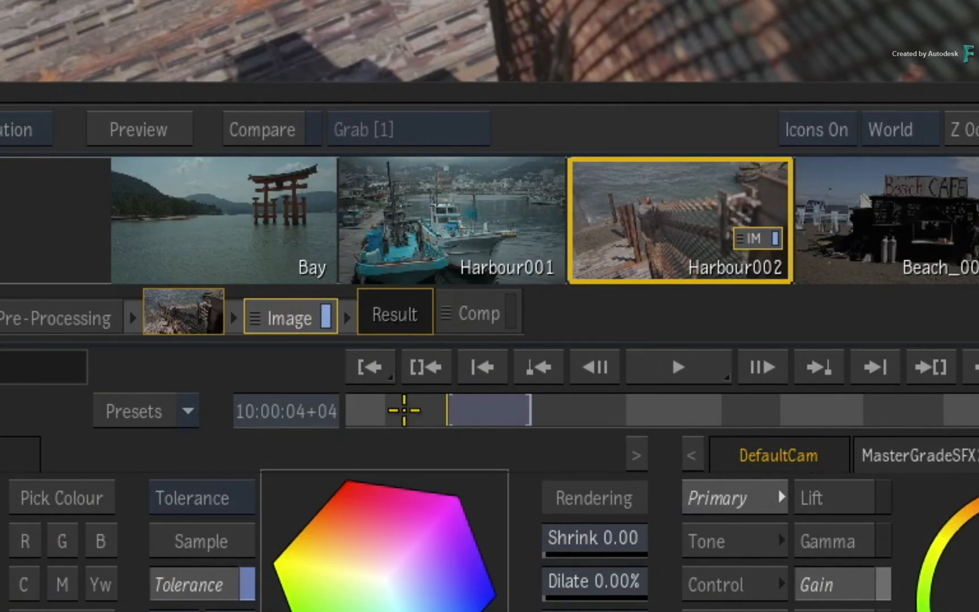
pyautogui.moveTo(290, 362)
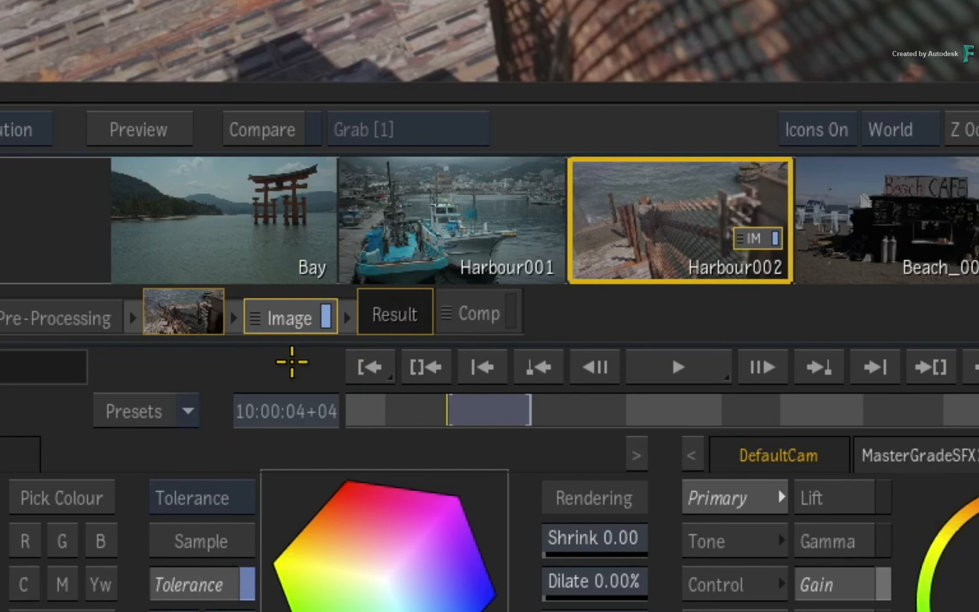
pyautogui.moveTo(291, 317)
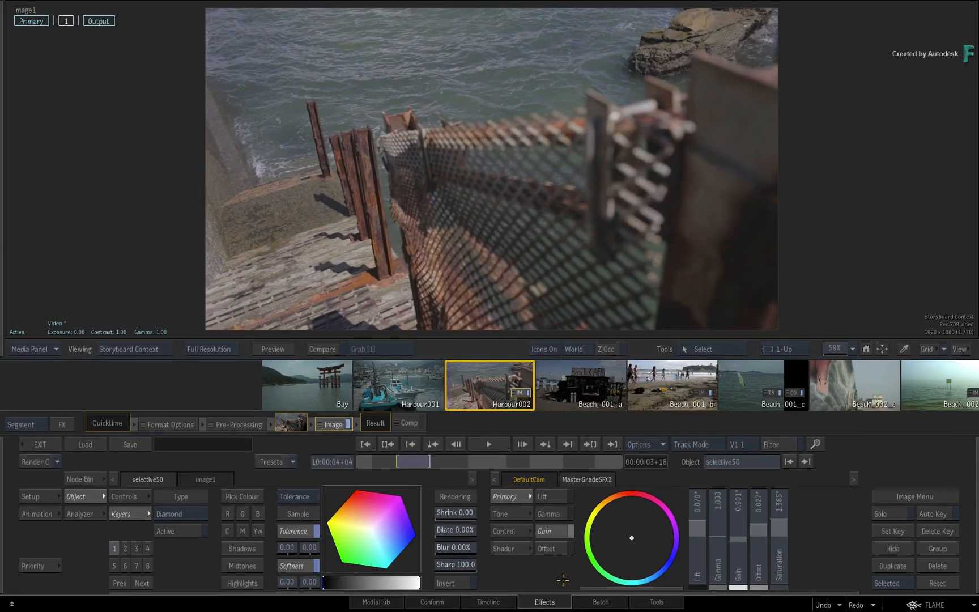
pyautogui.click(488, 601)
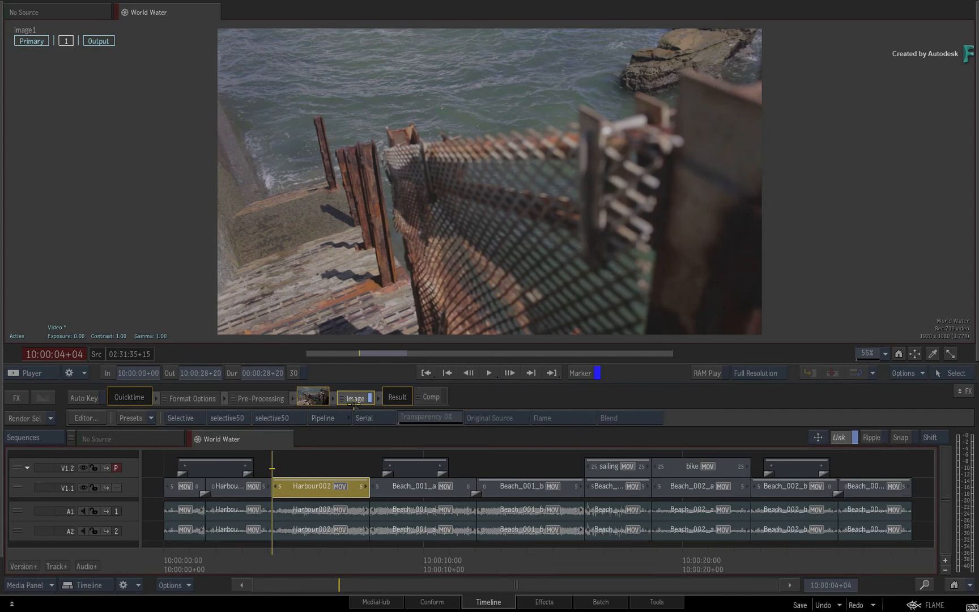
# Step: Delete Harbour002's Image effect, then reopen Effects on Harbour002 showing the neutral standby Image FX
pyautogui.click(352, 397)
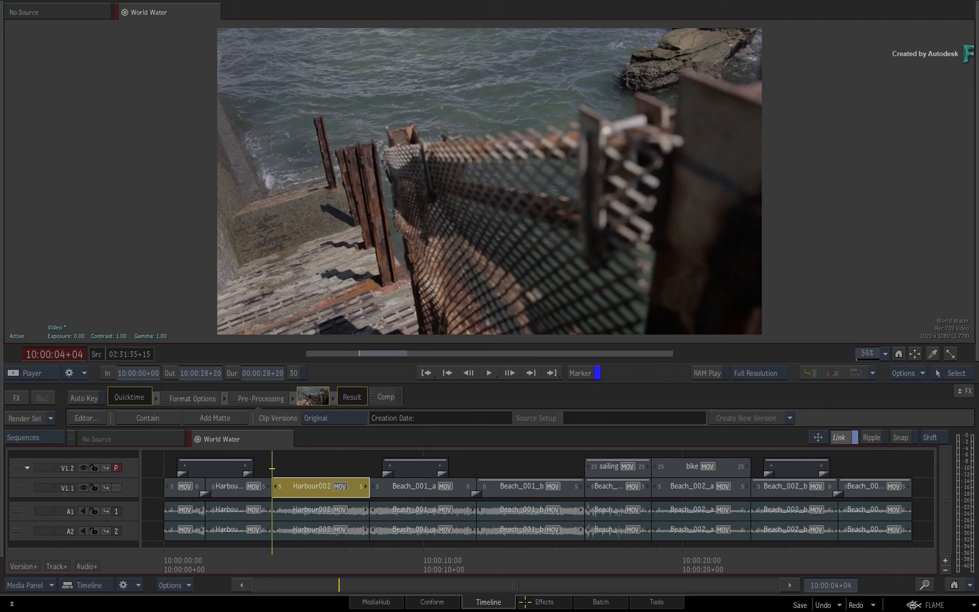
pyautogui.click(542, 601)
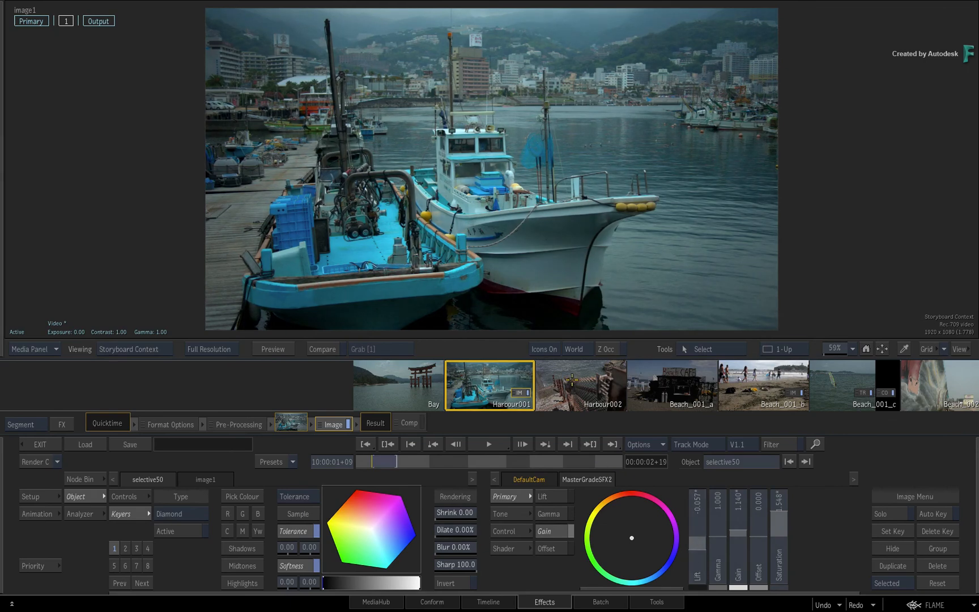
pyautogui.click(489, 386)
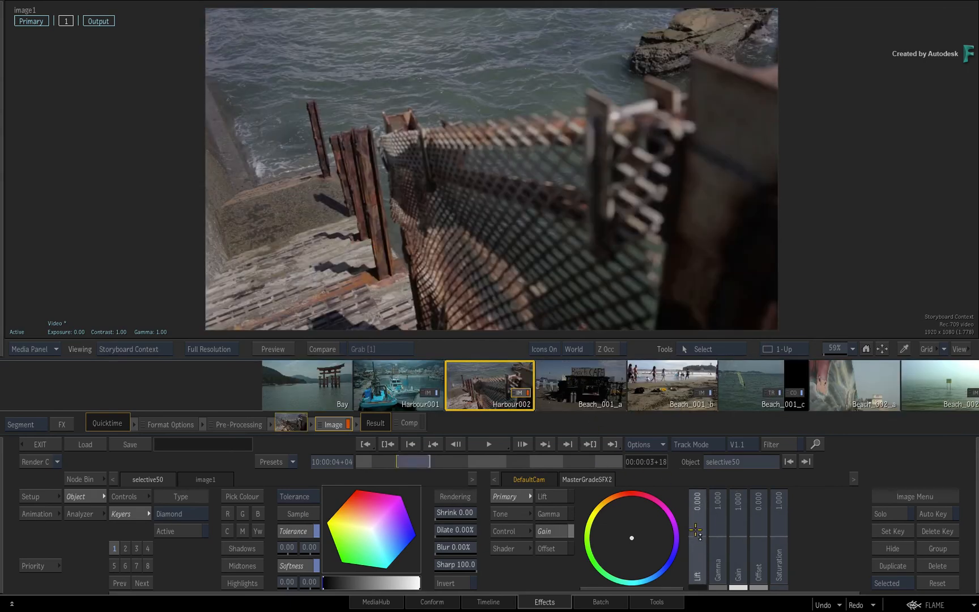